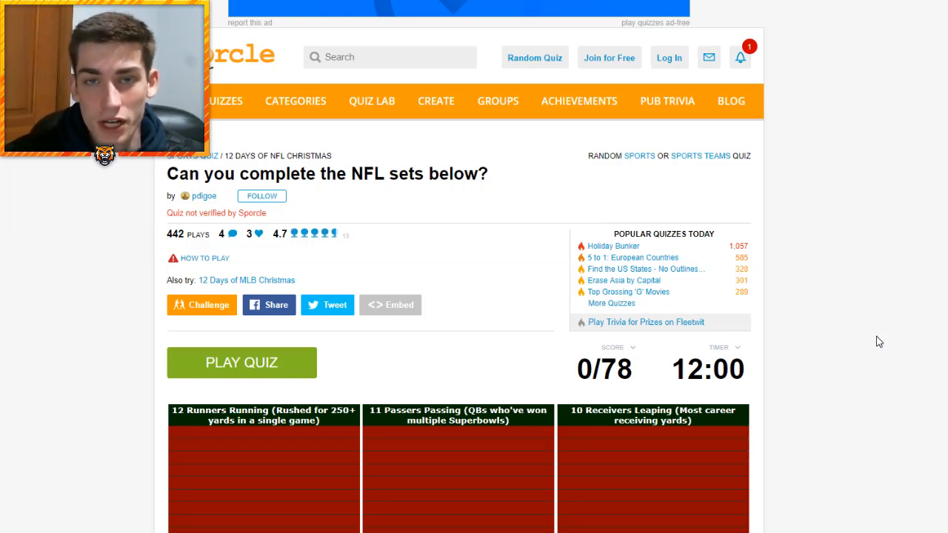
Scroll down the quiz page and start the NFL sets quiz countdown.
scroll("down", 3)
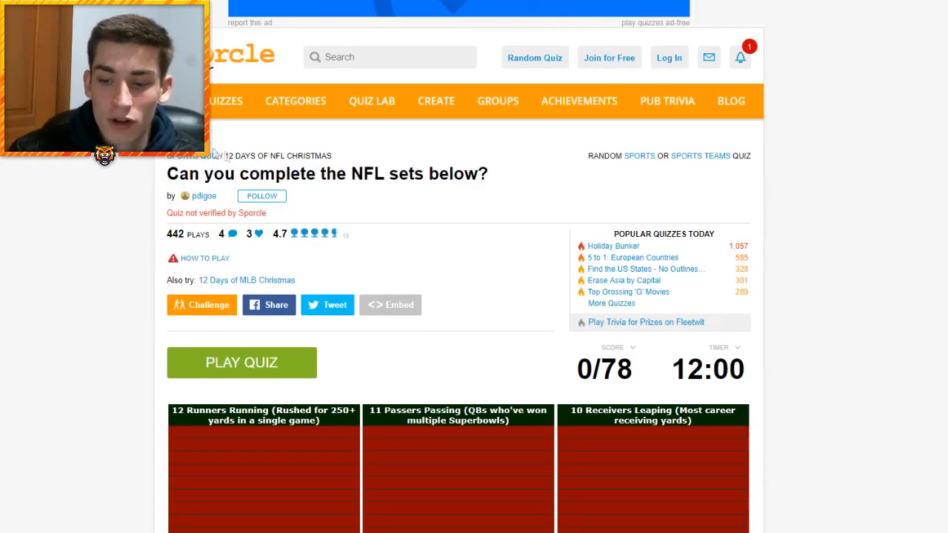
scroll("down", 3)
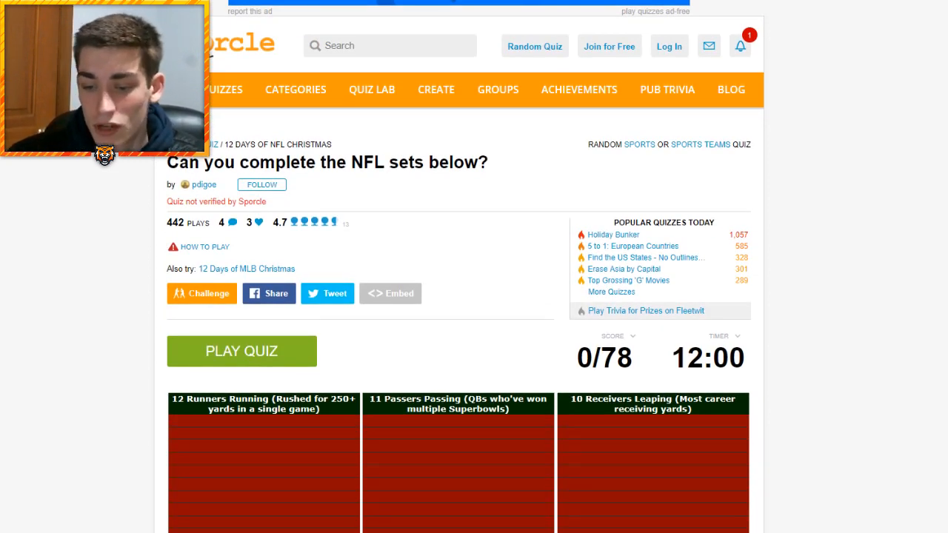
scroll("down", 3)
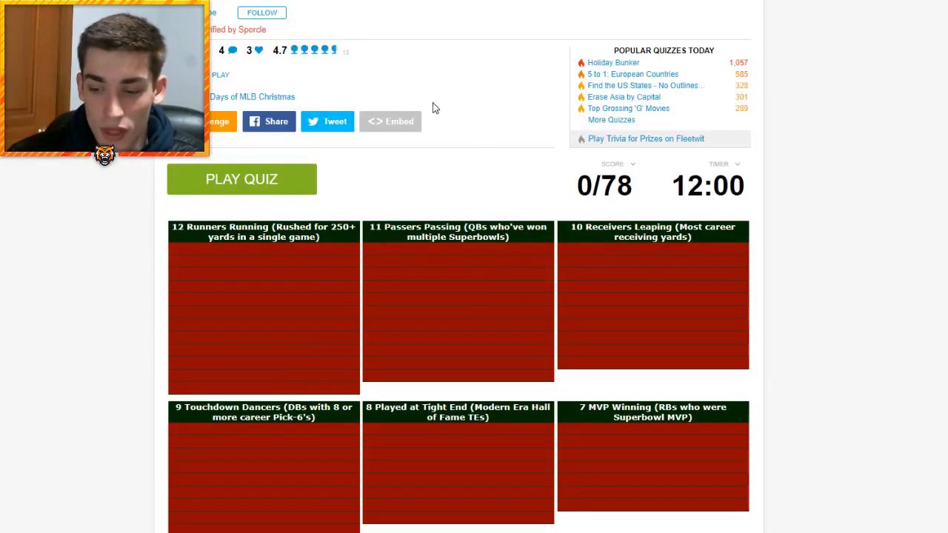
mouse_move(67, 190)
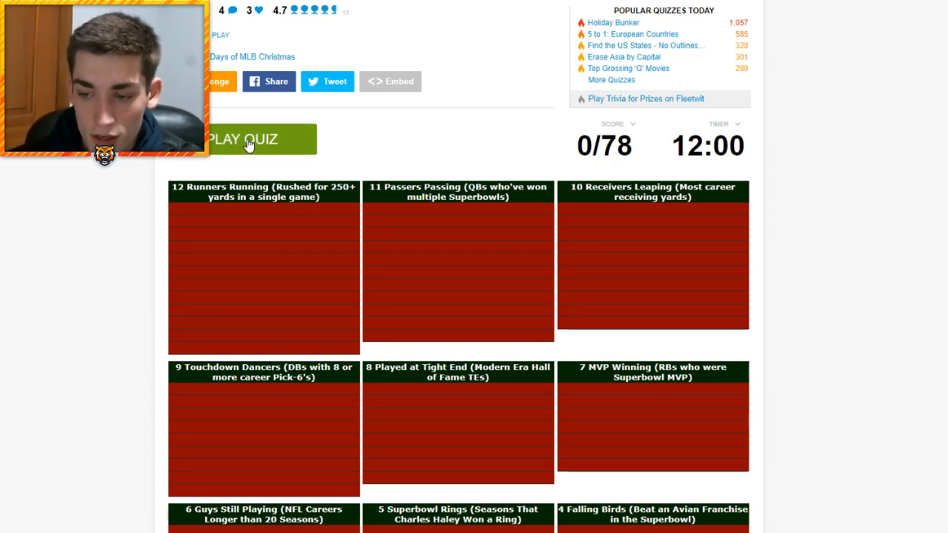
left_click(242, 139)
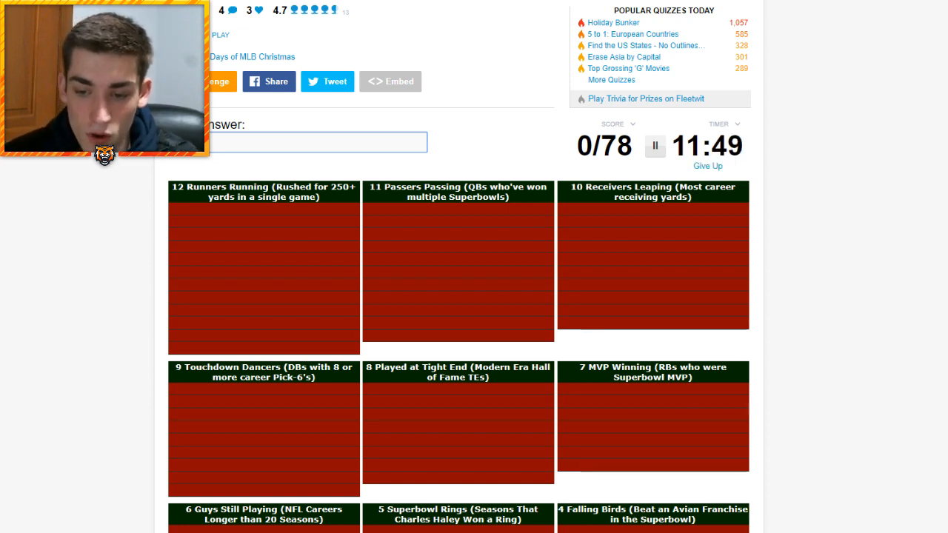
Enter Adrian Peterson and Jamal Lewis as the first answers.
type("Adrian Peterson")
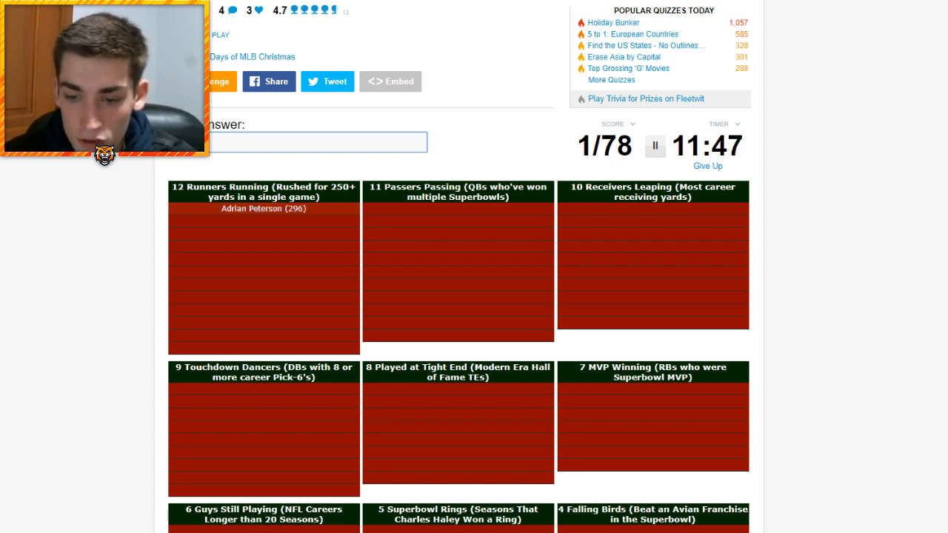
type("Jamal Lewis")
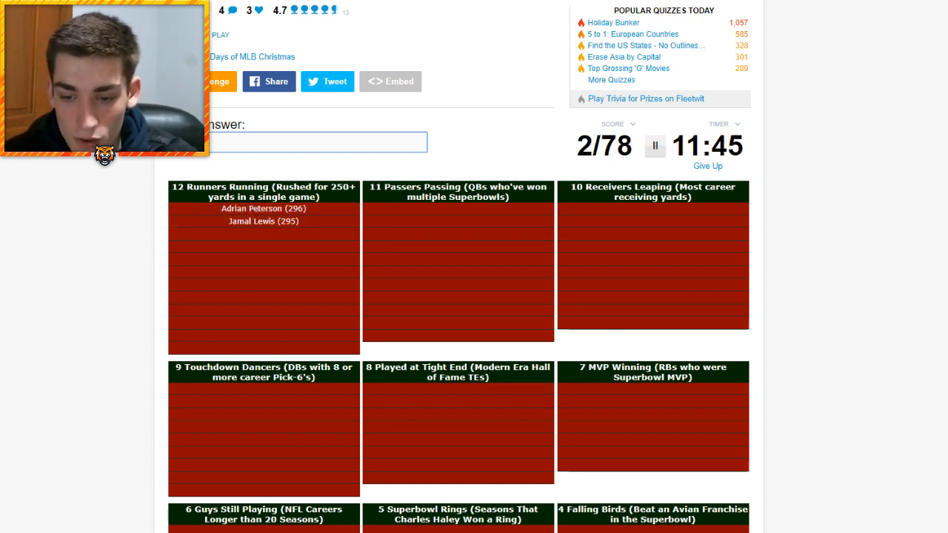
scroll("down", 3)
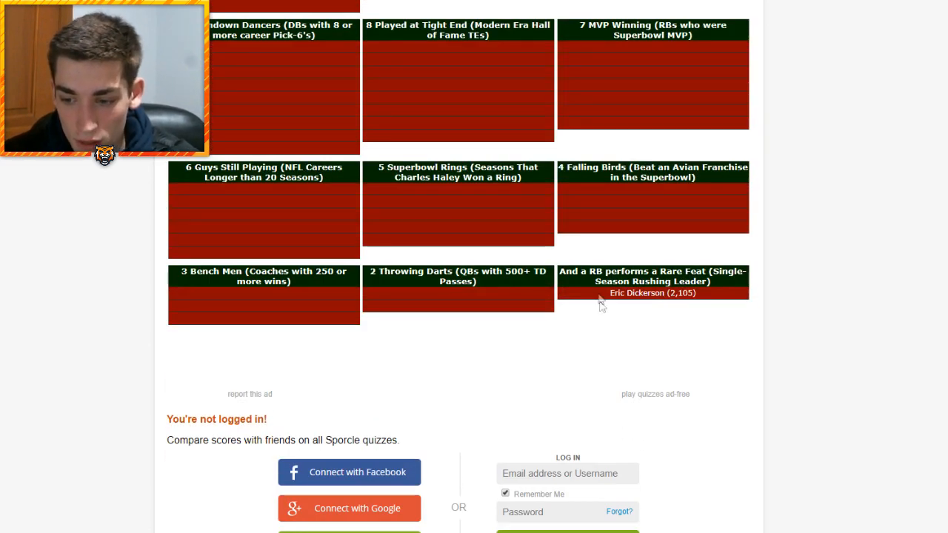
mouse_move(596, 269)
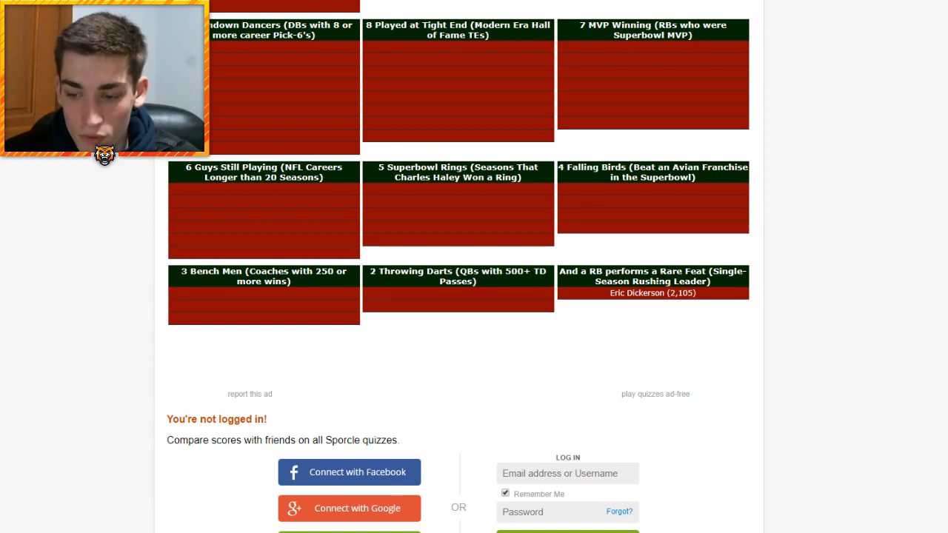
scroll("up", 3)
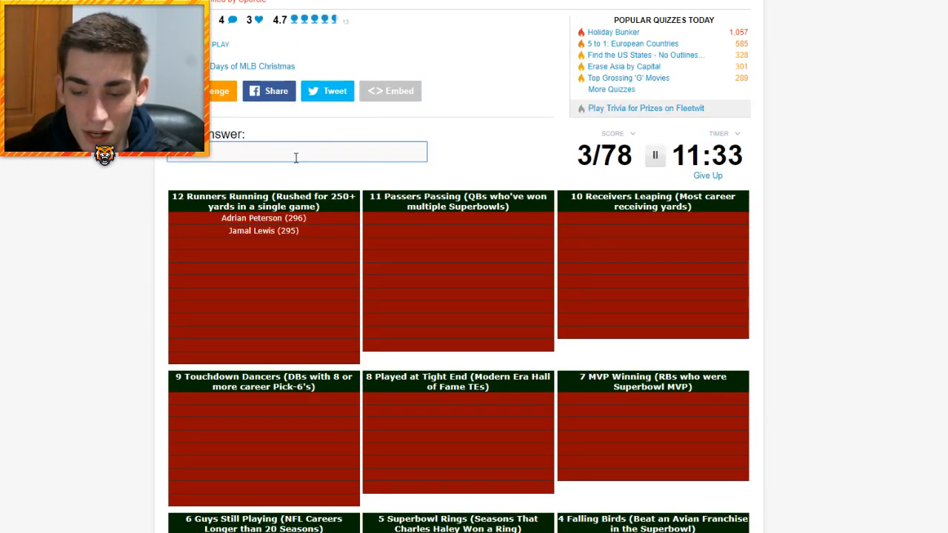
mouse_move(443, 228)
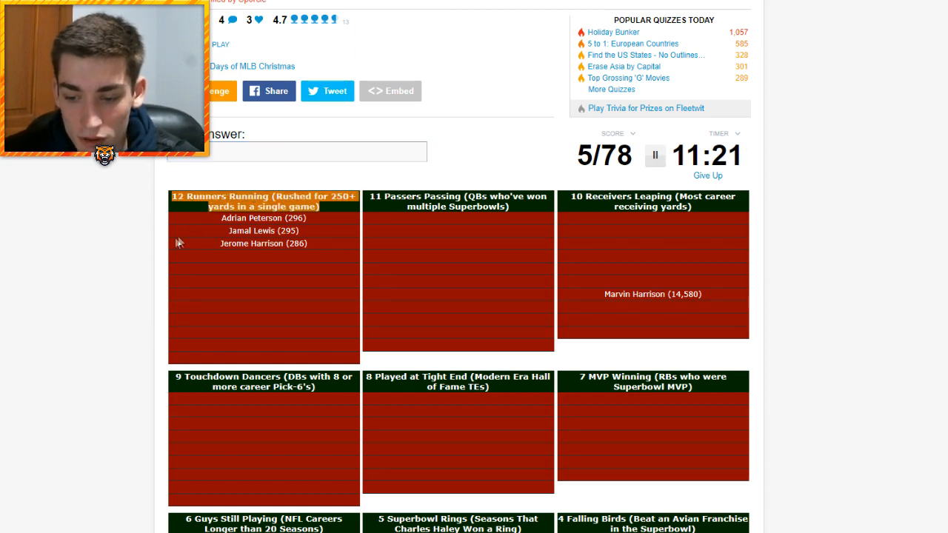
Enter the answers Tomlinson, Sanders, Tim Brown and Walter Payton.
scroll("down", 3)
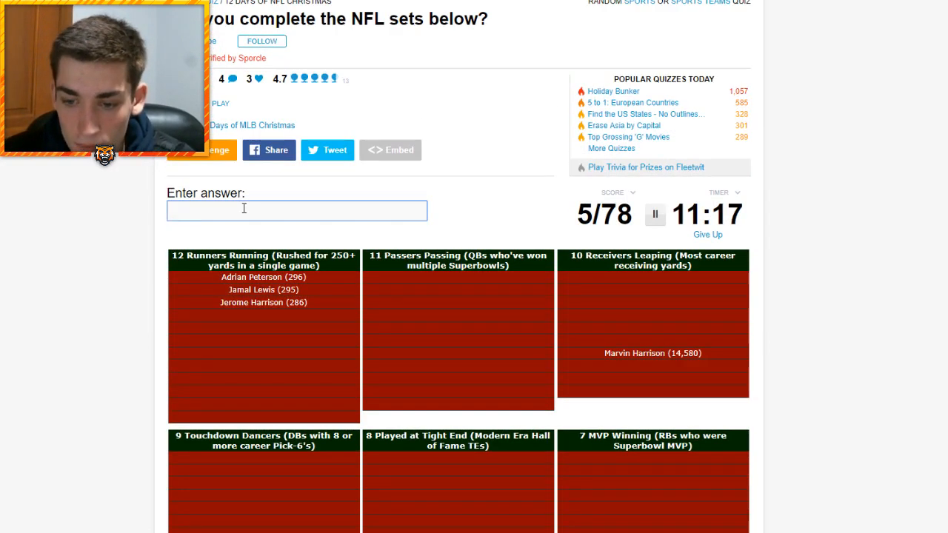
type("tomlinso")
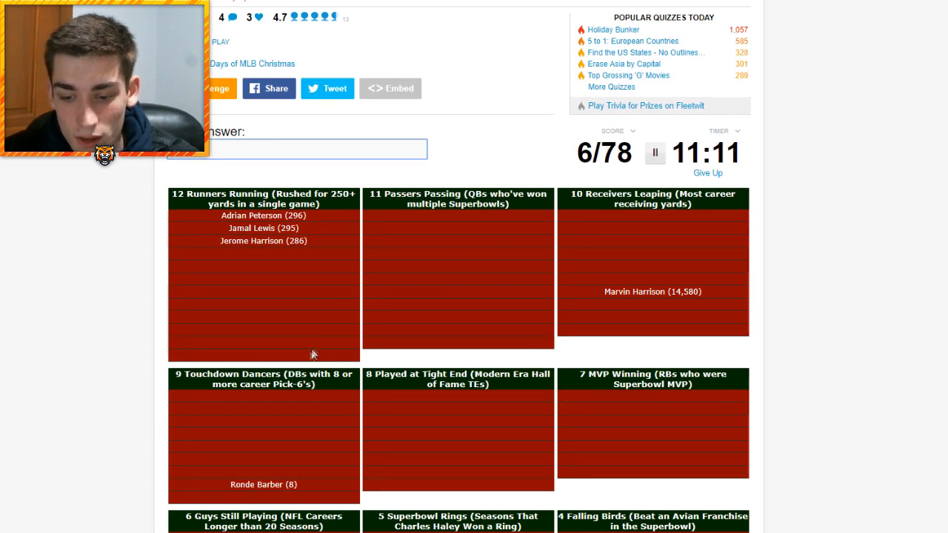
scroll("down", 3)
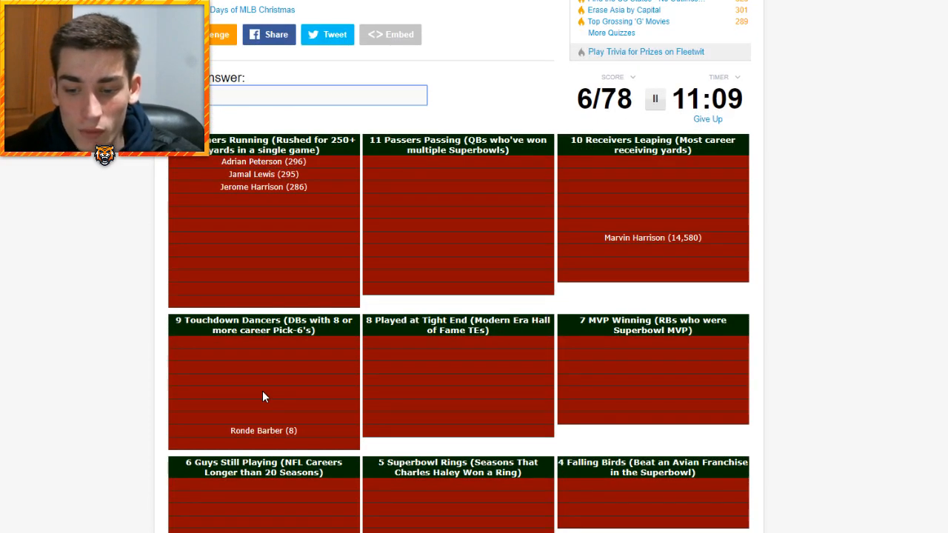
type("Sanders")
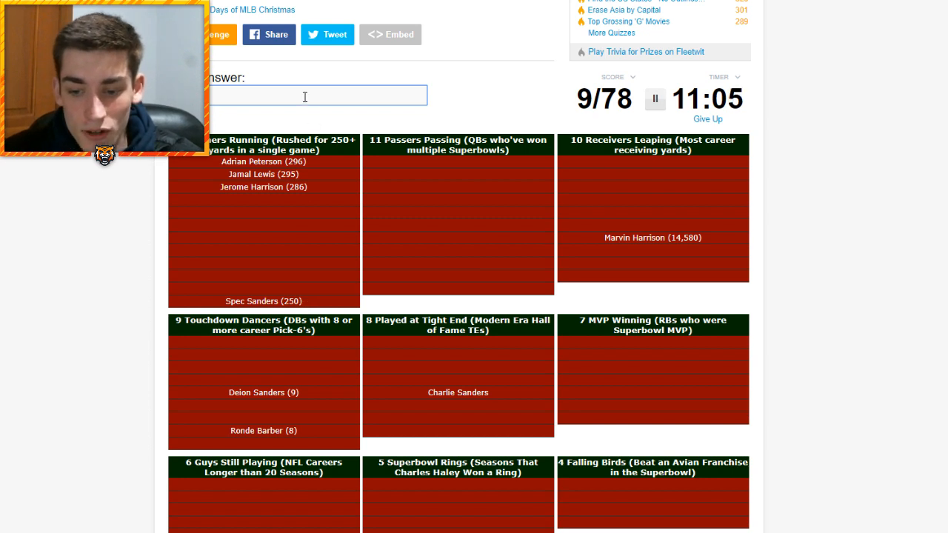
type("Tim Brown")
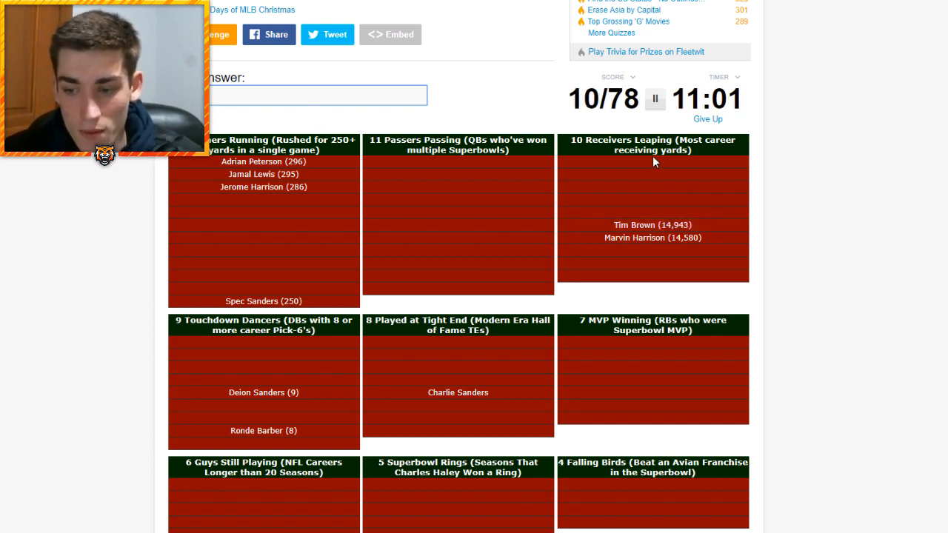
mouse_move(385, 120)
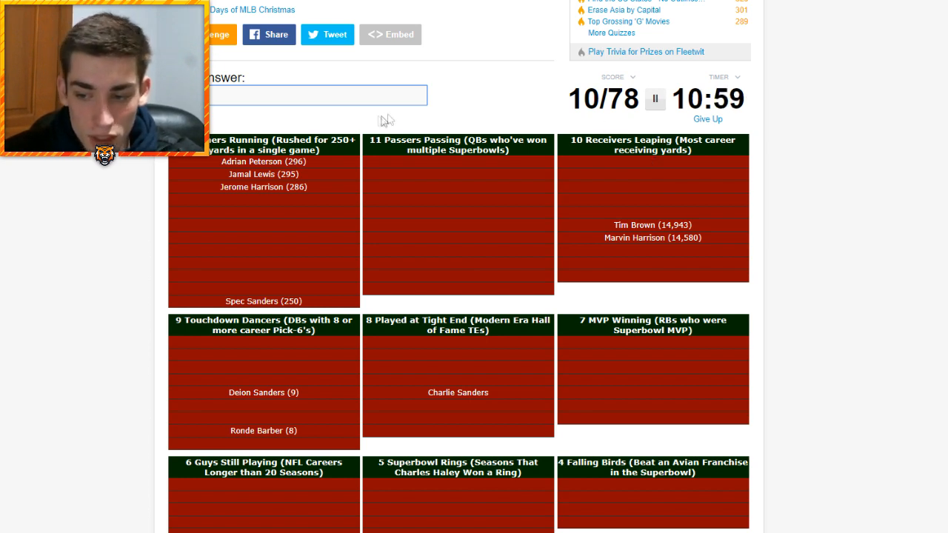
mouse_move(373, 110)
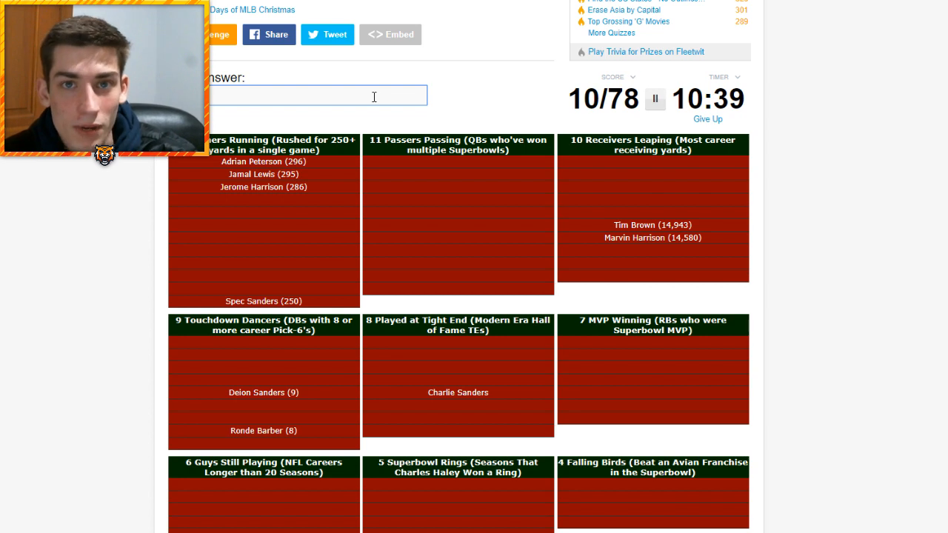
type("Walter Payton")
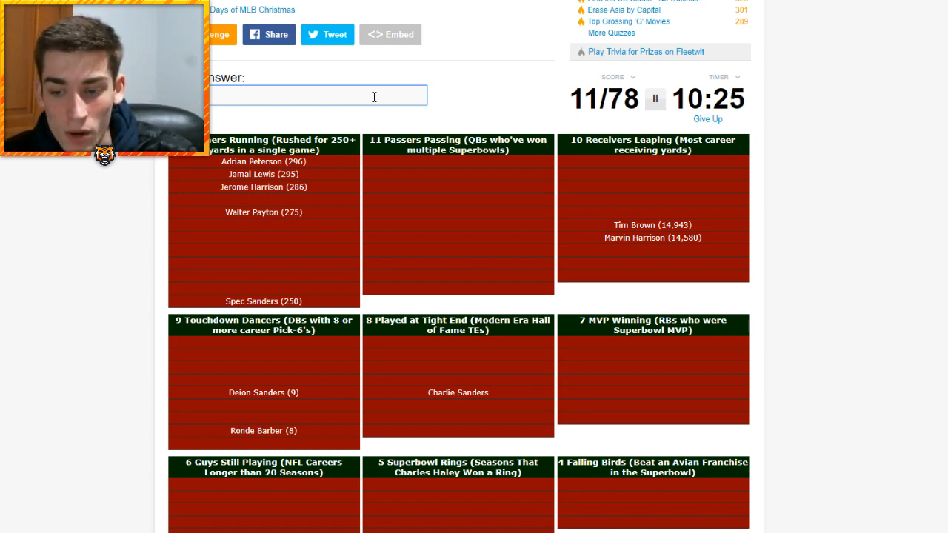
Try quarterbacks Joe Montana, John Elway, Eli Manning and Bart Starr.
type("Joe Montana")
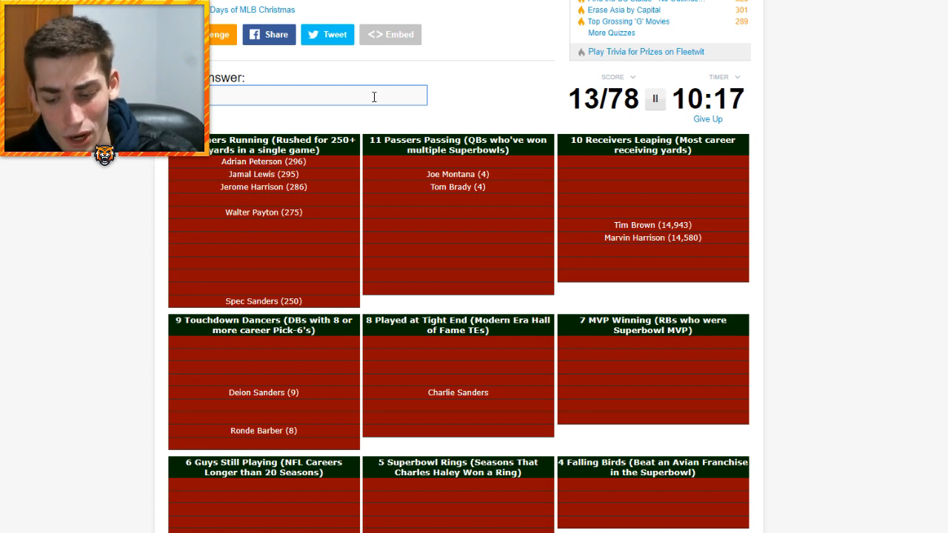
type("John Elway")
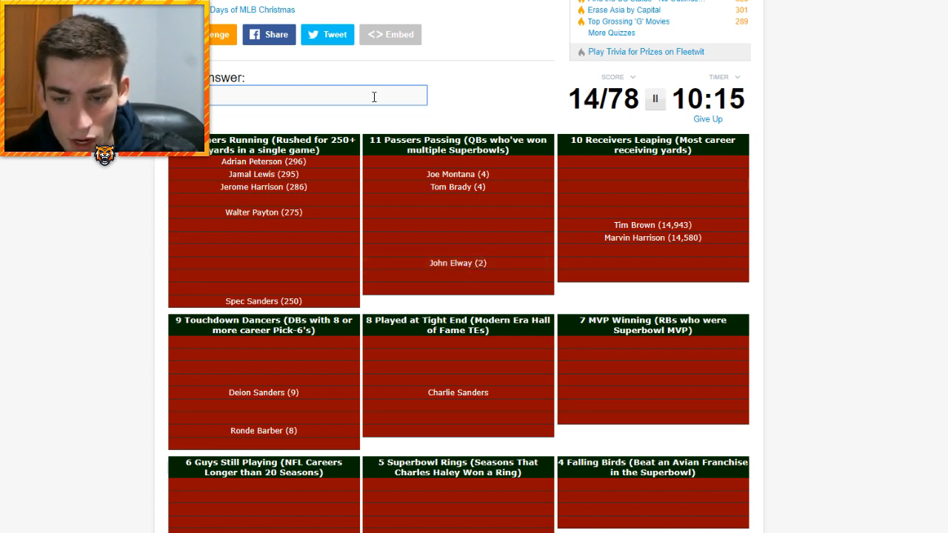
type("Eli Manning")
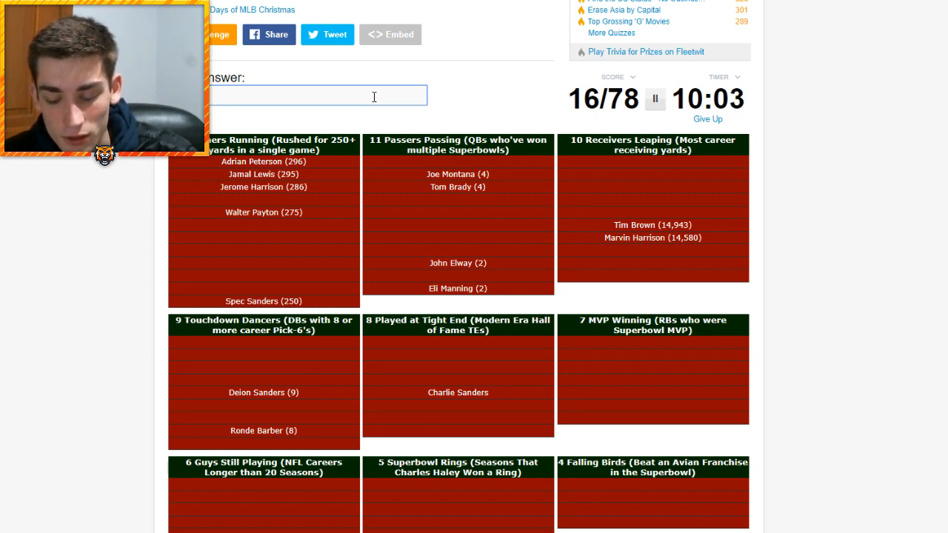
type("Bart Starr")
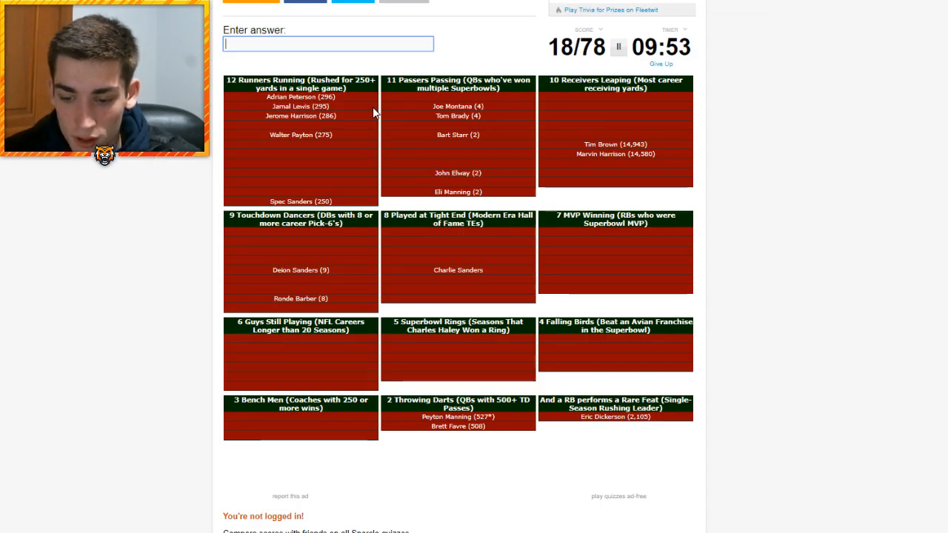
scroll("down", 3)
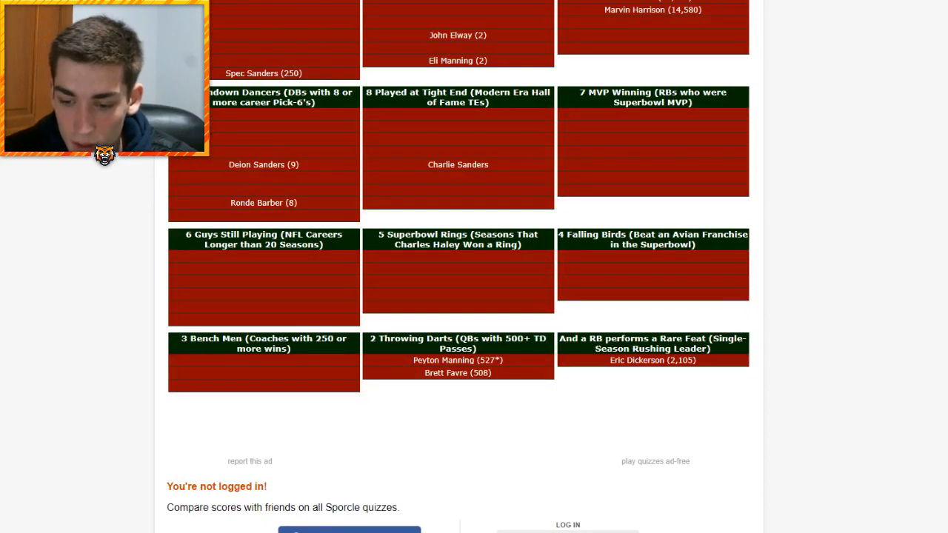
scroll("down", 3)
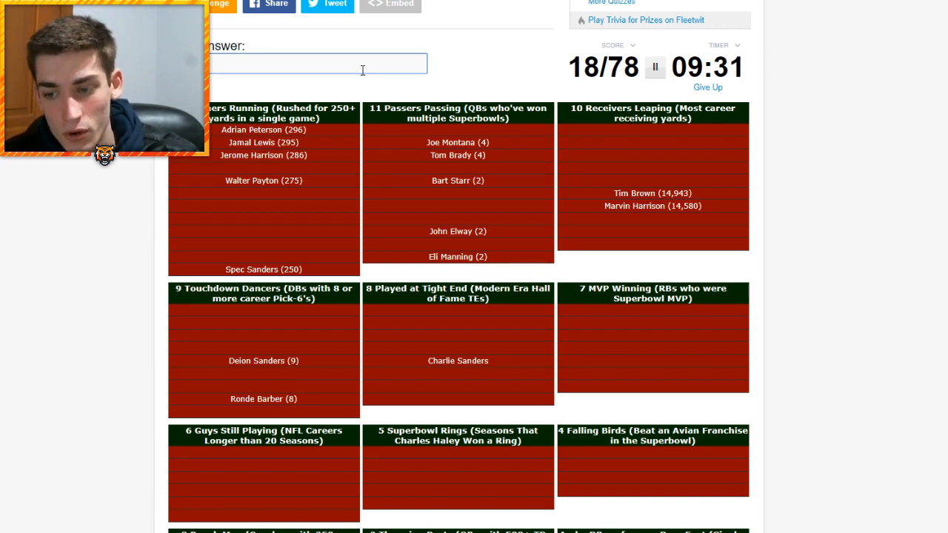
Enter Ben Roethlisberger, Terry Bradshaw, Troy Aikman, Roger Staubach and Bob Griese.
type("Ben Roethlisberger")
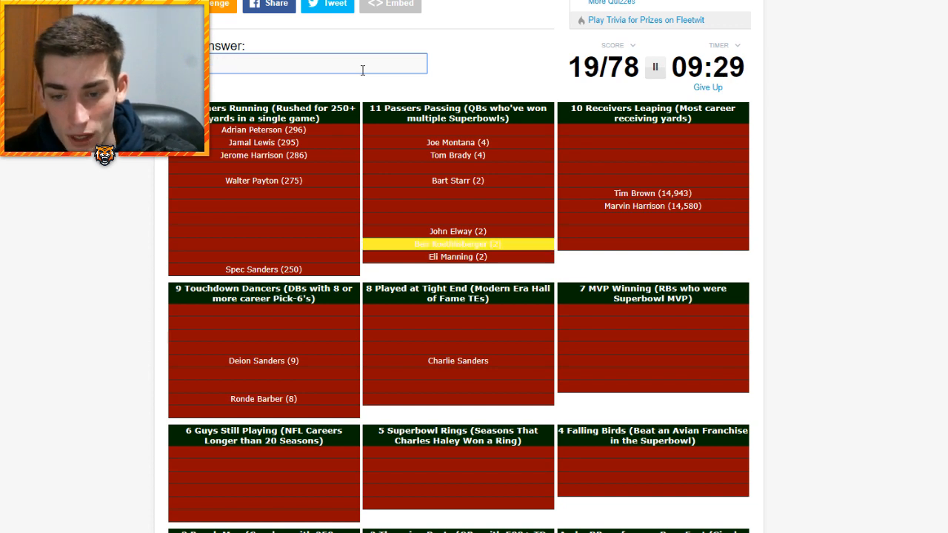
type("Terry Bradshaw")
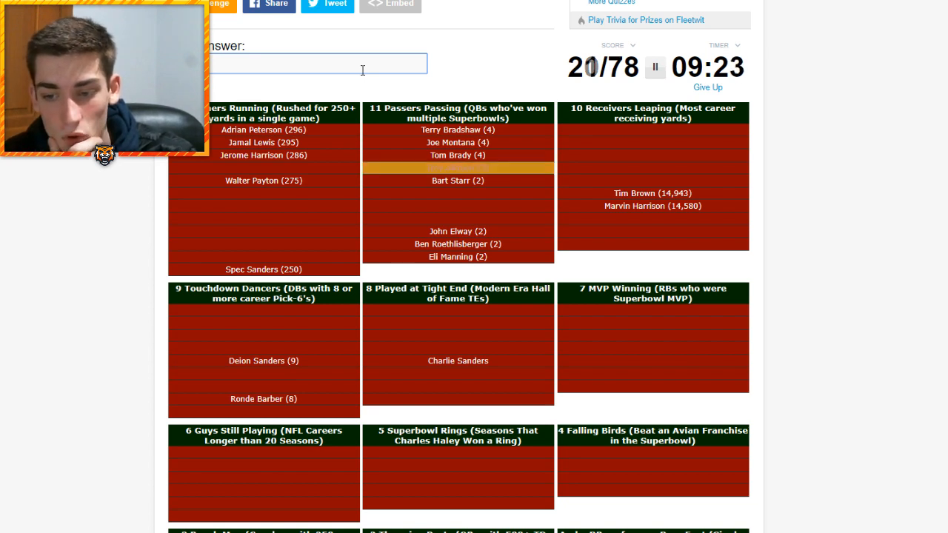
type("Troy Aikman")
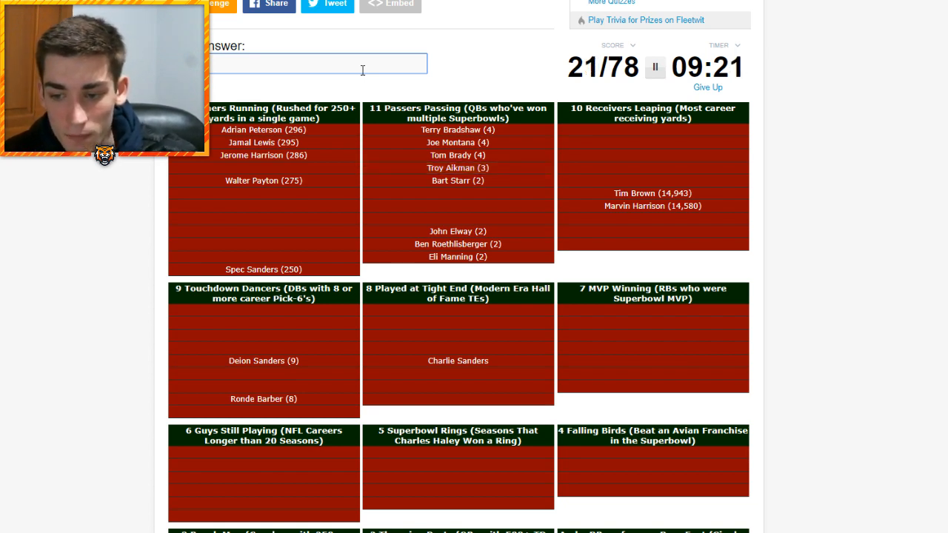
type("Roger Staubach")
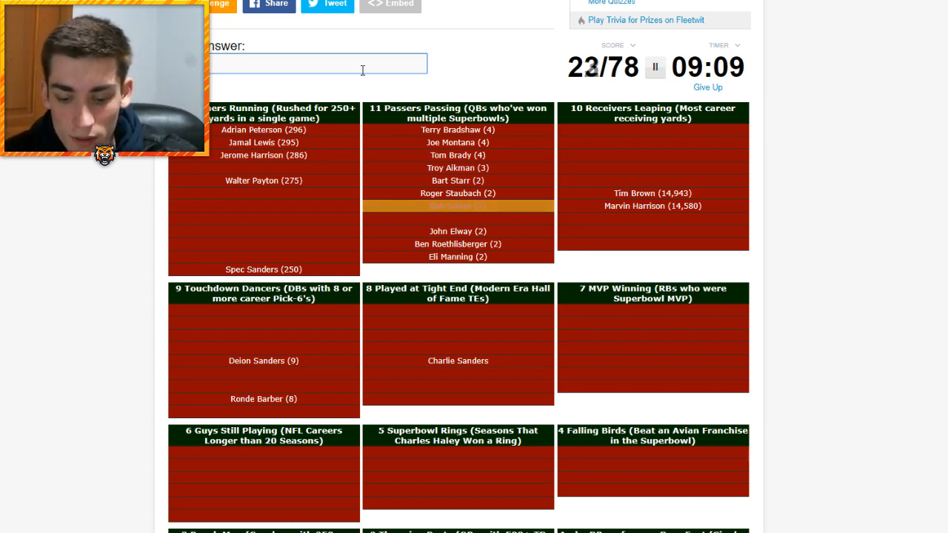
type("Bob Griese")
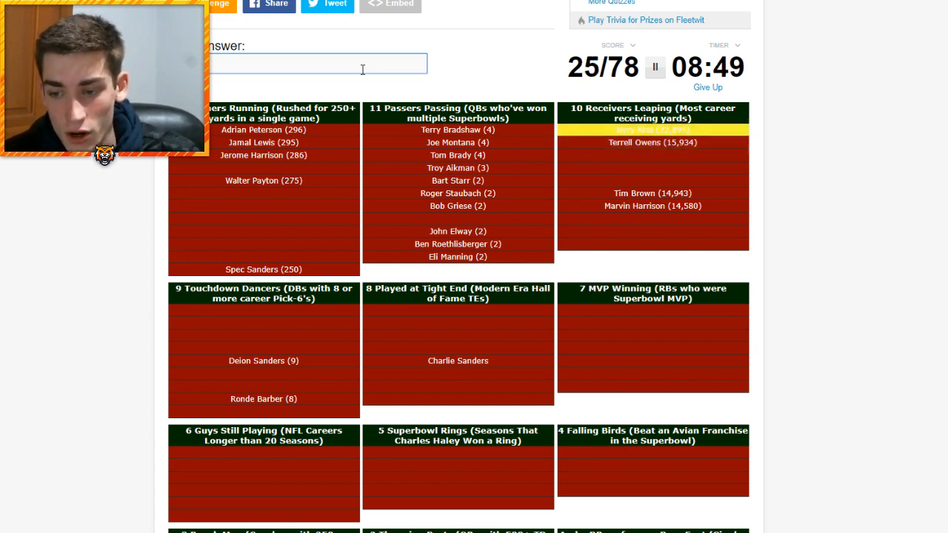
Enter receivers Jerry Rice, Reggie Wayne and Isaac Bruce.
type("Jerry Rice")
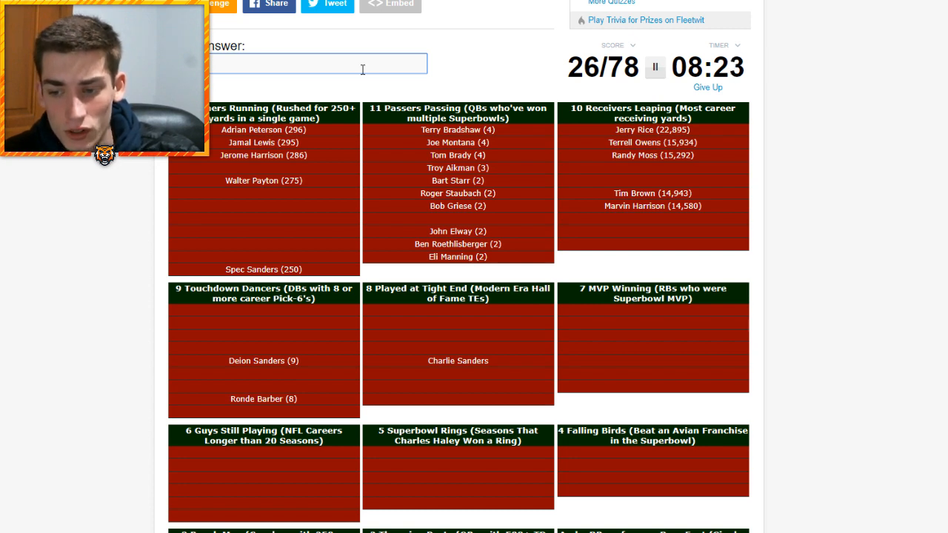
type("Reggie Wayne")
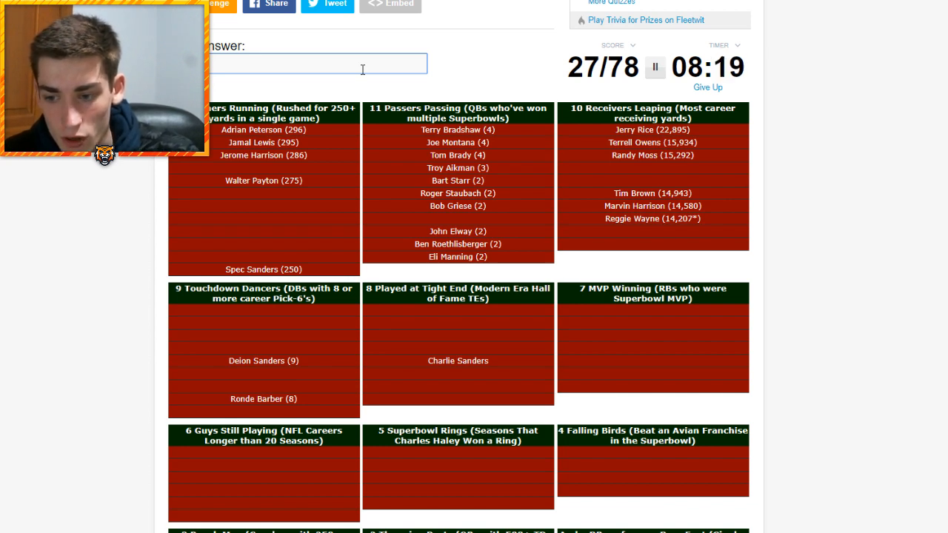
type("Isaac Bruce")
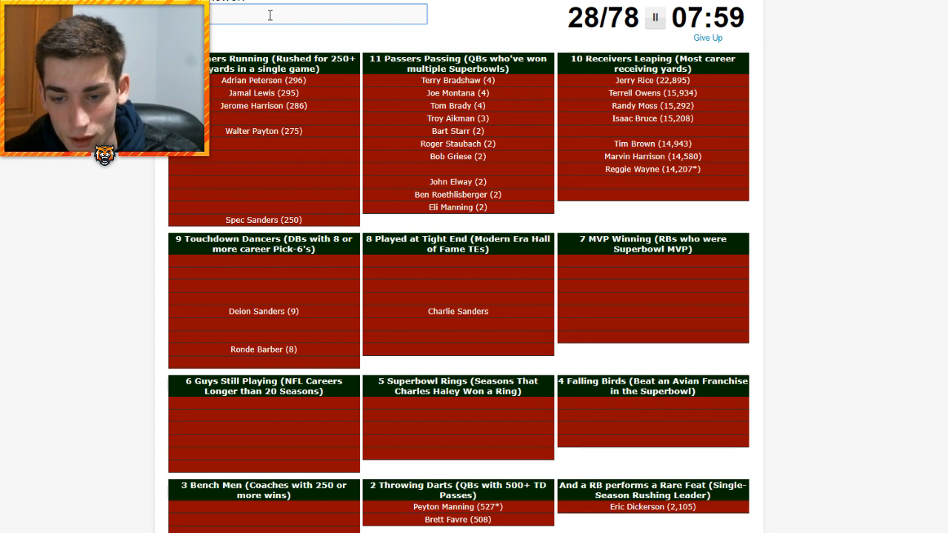
Type the endings of Rod Woodson and Charles Woodson into the answer field.
type("h")
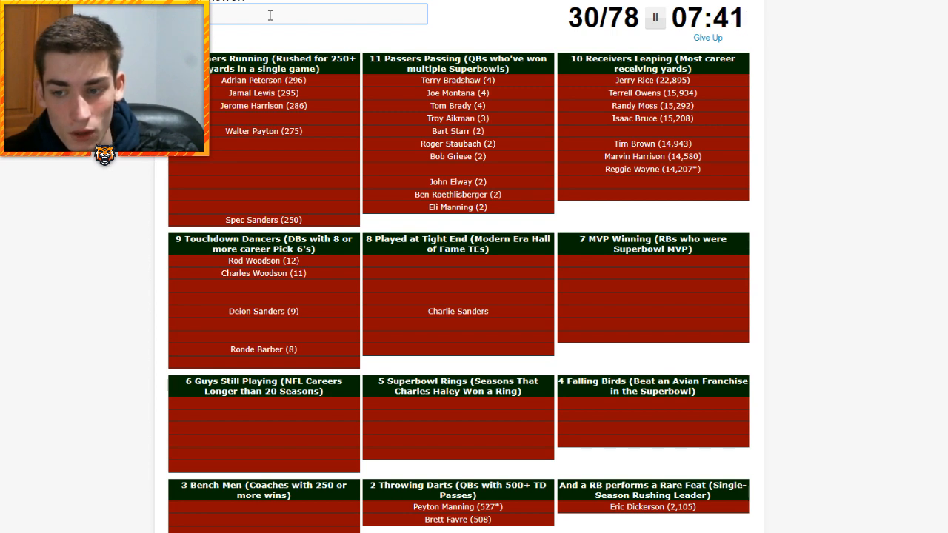
type("n")
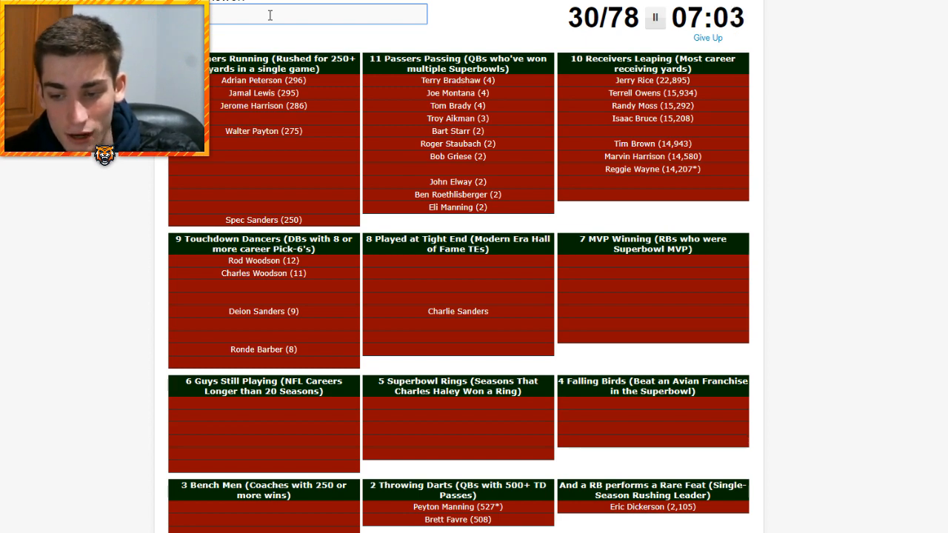
Enter Tony Gonzalez, Kellen Winslow and Shannon Sharpe.
type("Tony Gonzalez")
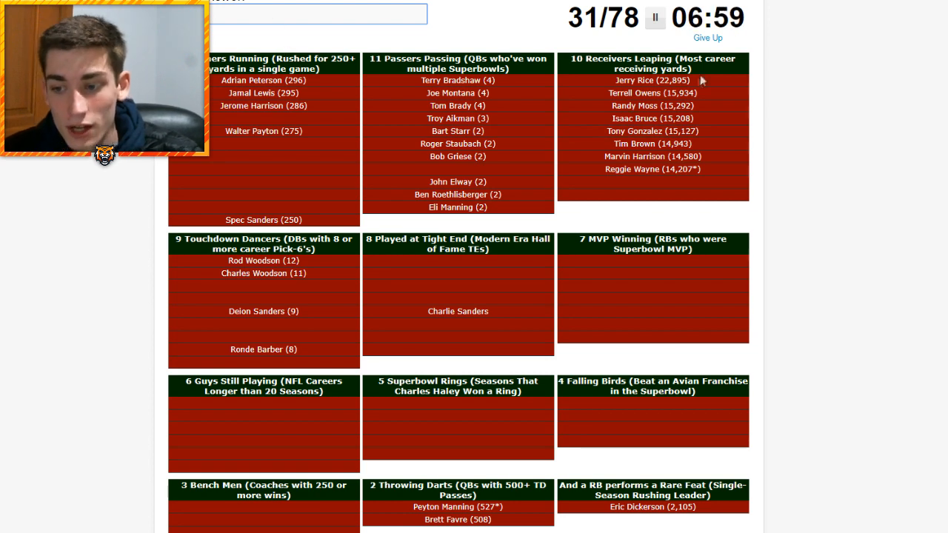
mouse_move(569, 240)
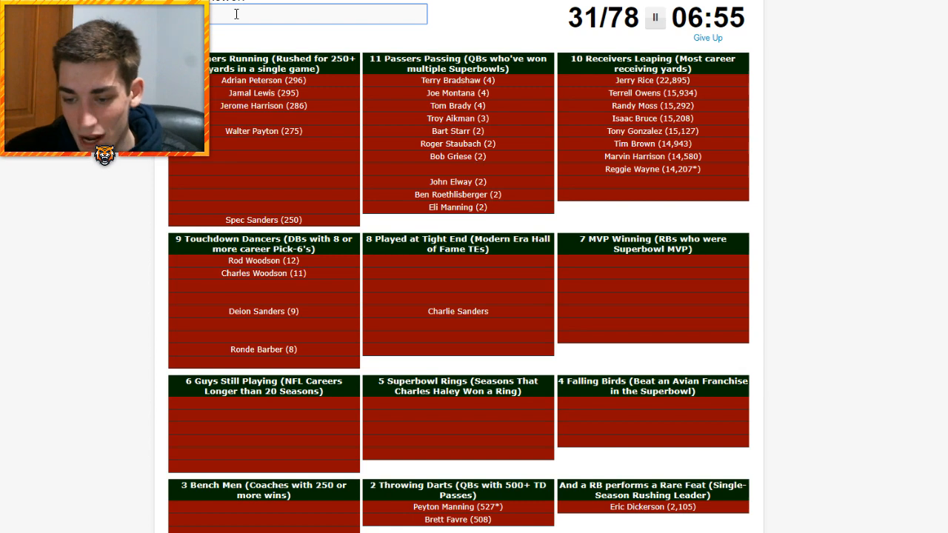
type("Kellen Winslow")
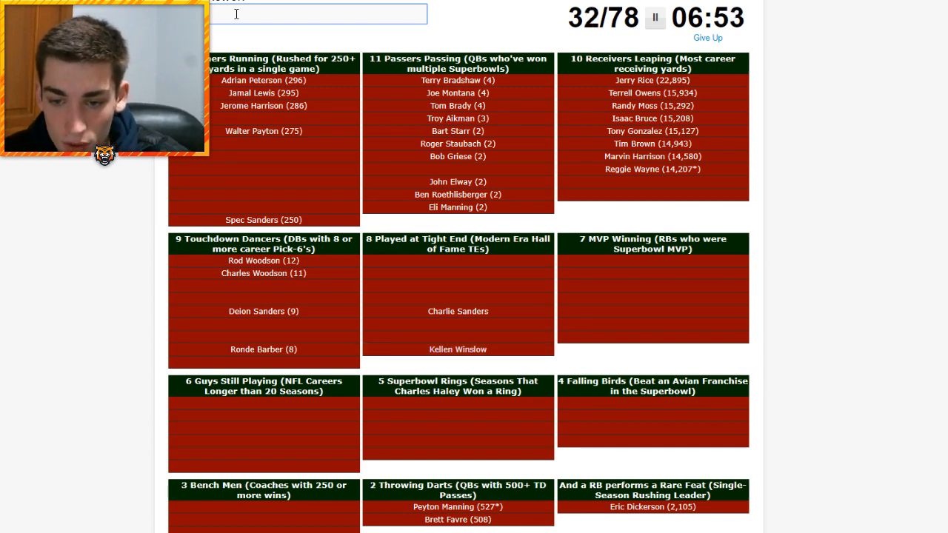
type("Shannon Sharpe")
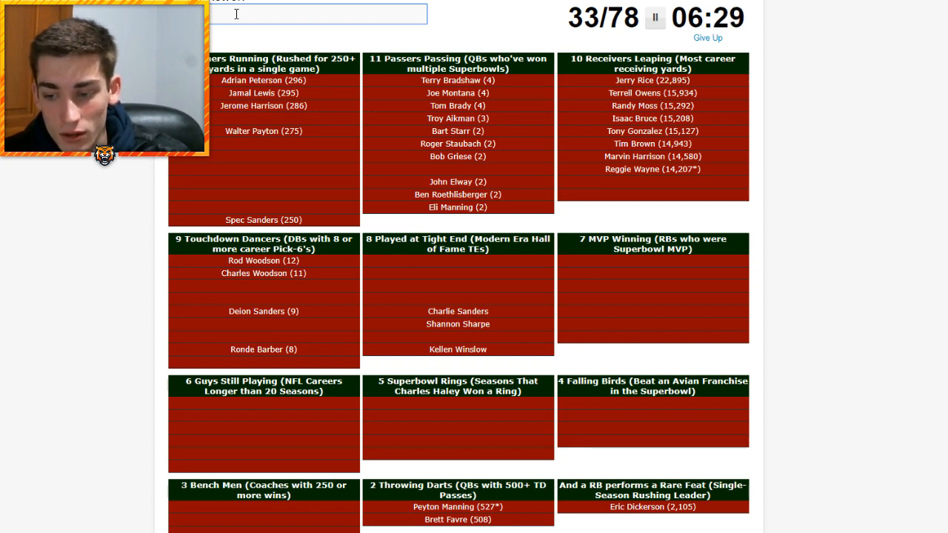
Enter Terrell Davis, Jackie Smith, Aeneas Williams, Franco Harris and Larry Csonka.
type("Terrell Davis")
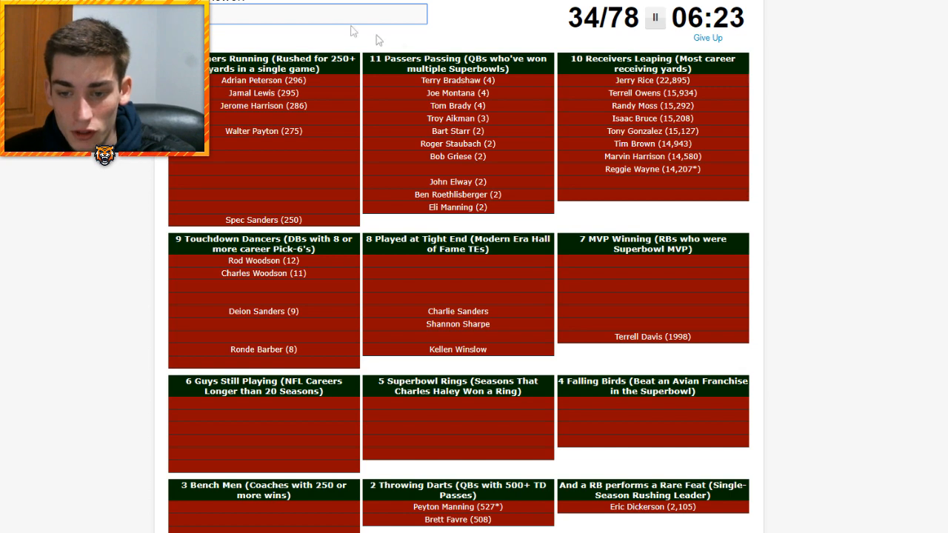
type("Jackie Smith")
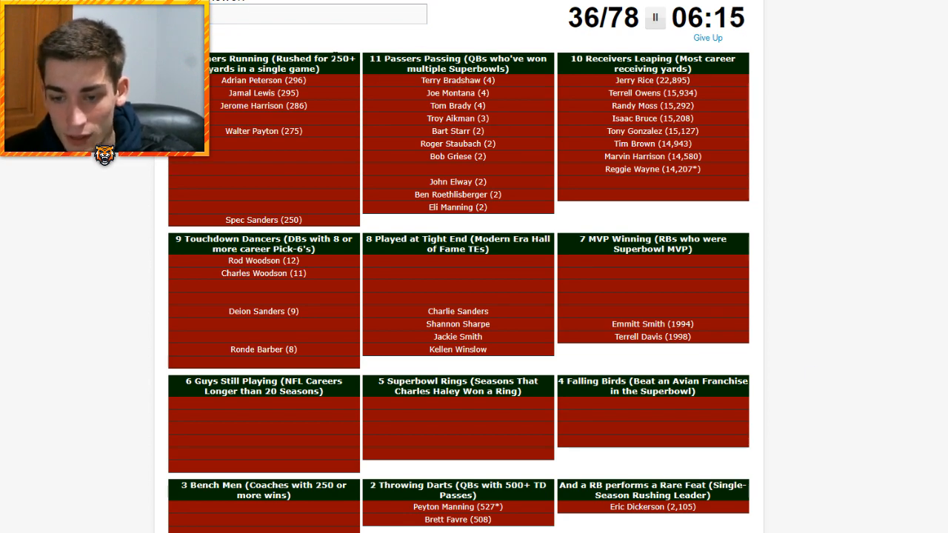
left_click(318, 14)
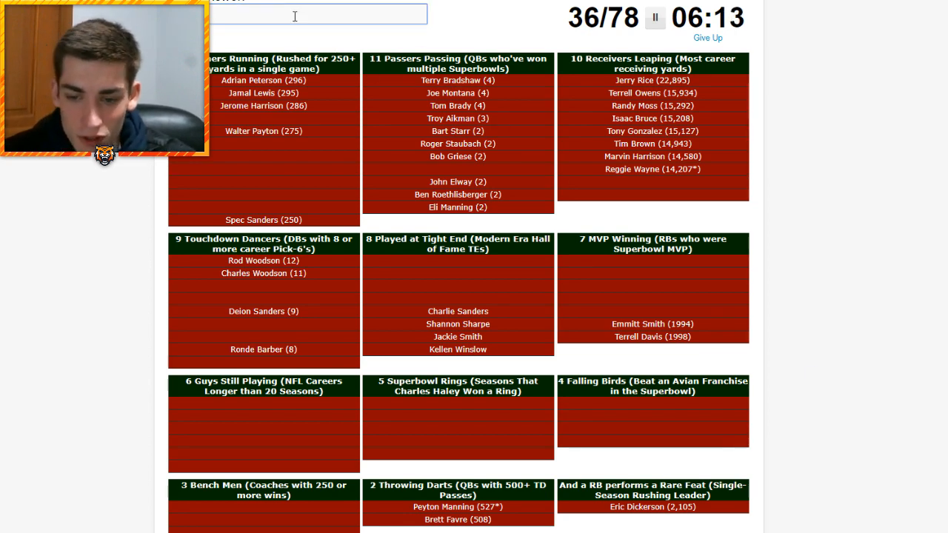
type("Aeneas Williams")
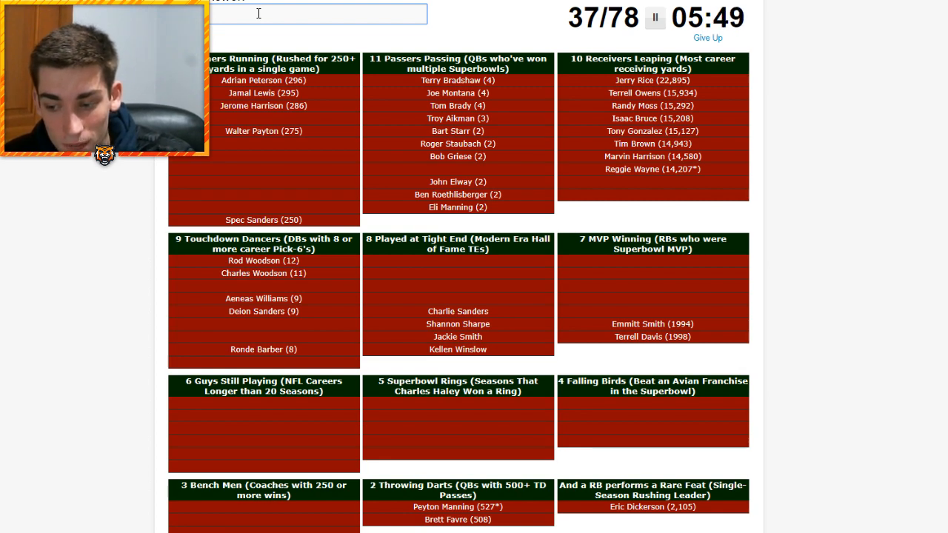
type("lu")
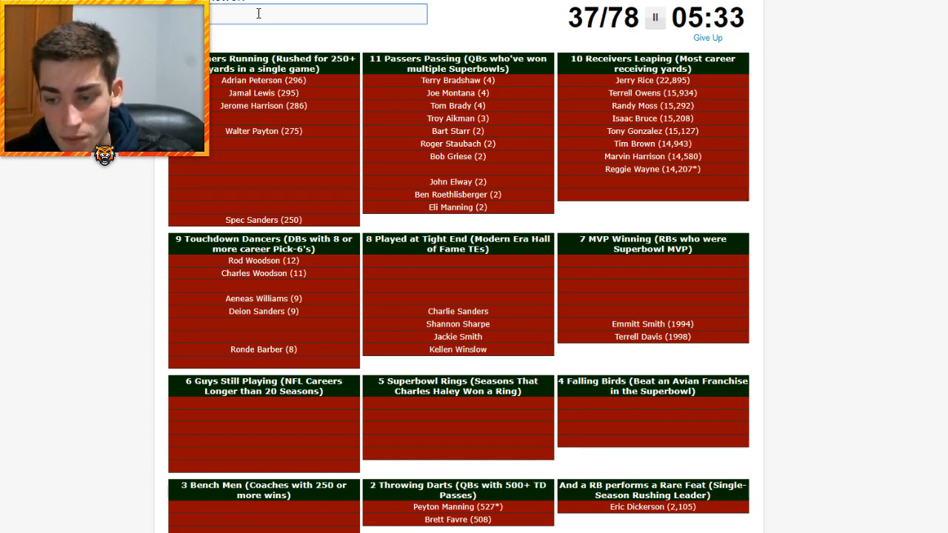
type("Franco Harris")
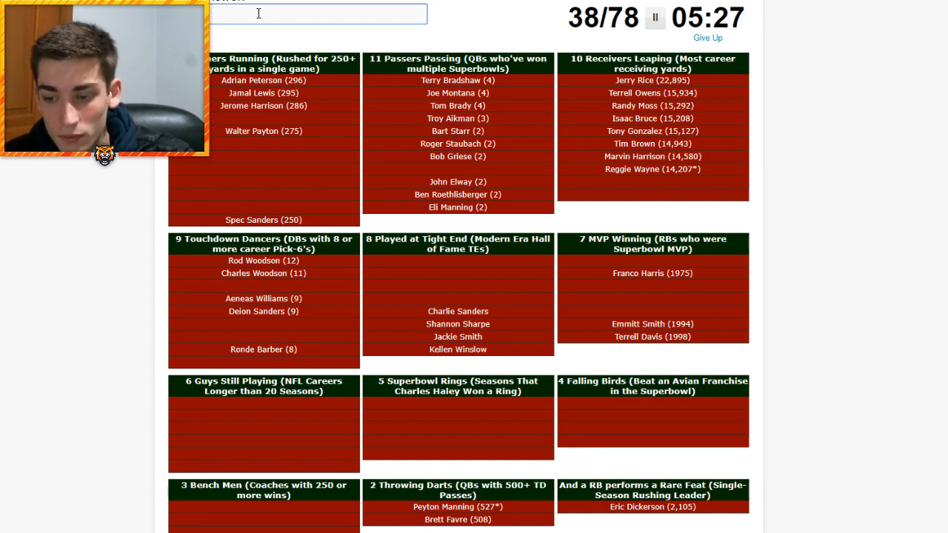
type("Larry Csonka")
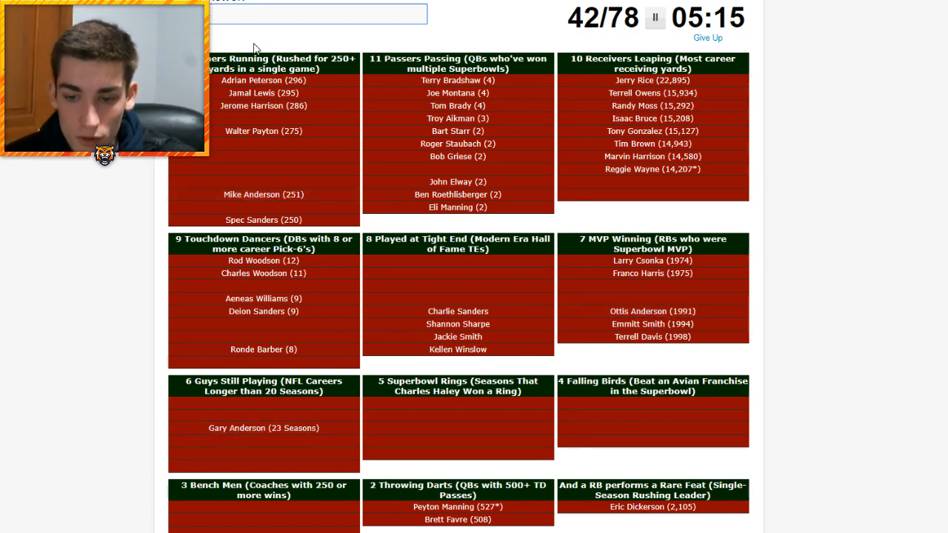
mouse_move(269, 445)
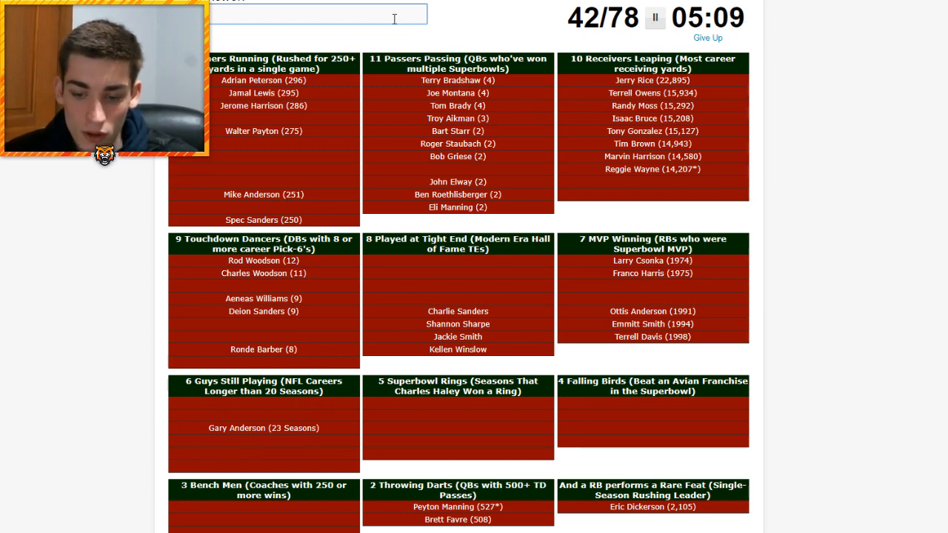
Enter Jeff Feagles and Morten Andersen, then try further partial guesses.
type("Jeff Feagles")
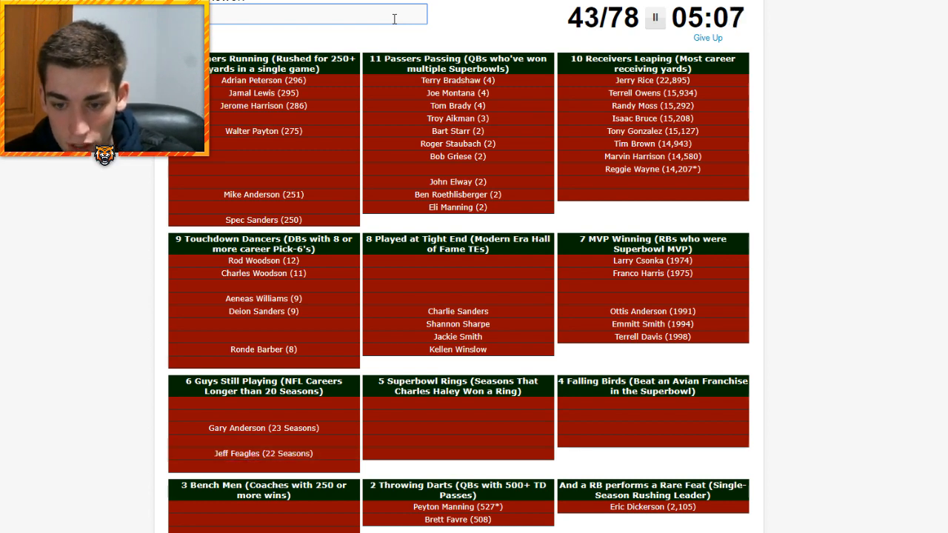
type("Morten Andersen")
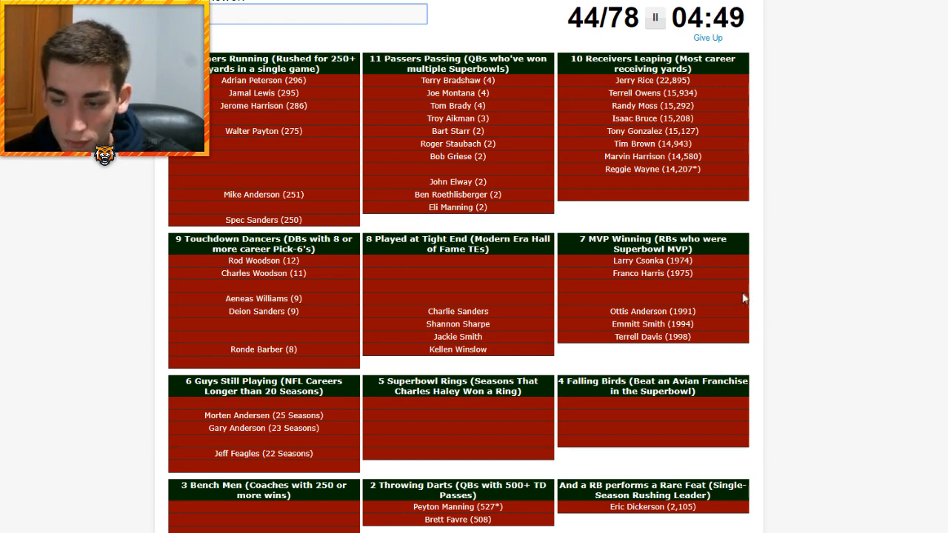
mouse_move(692, 309)
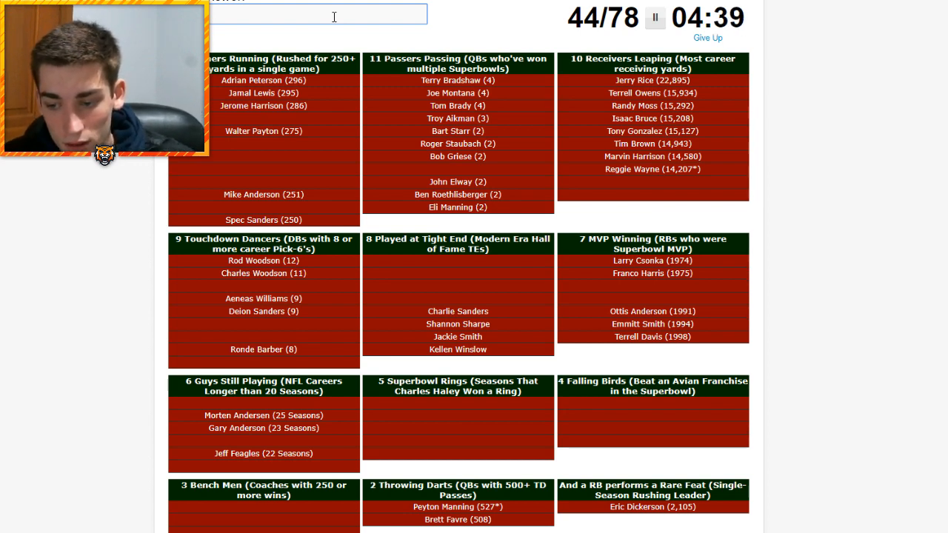
mouse_move(363, 147)
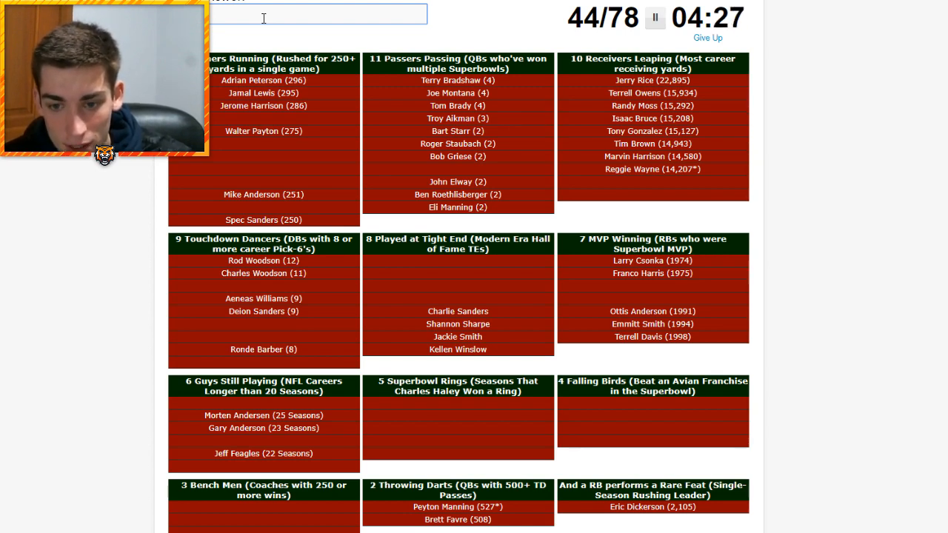
type("ia")
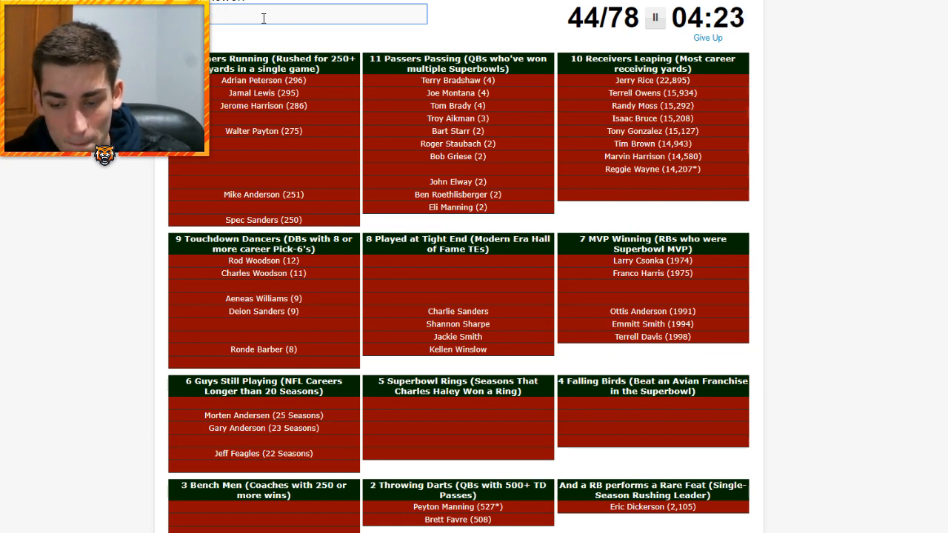
type("d")
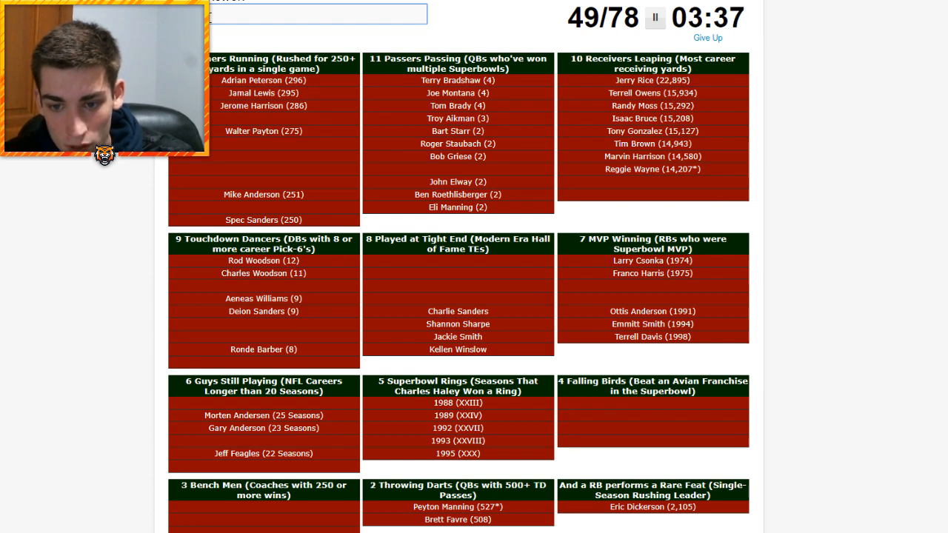
Enter Pittsburgh Steelers and Denver Broncos for the Falling Birds set.
type("Pittsburgh Steelers")
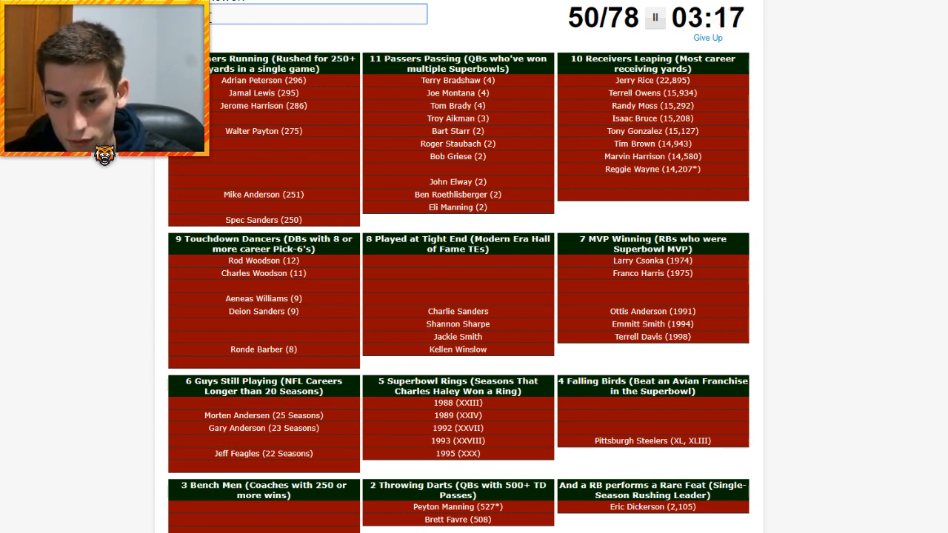
type("Denver Broncos")
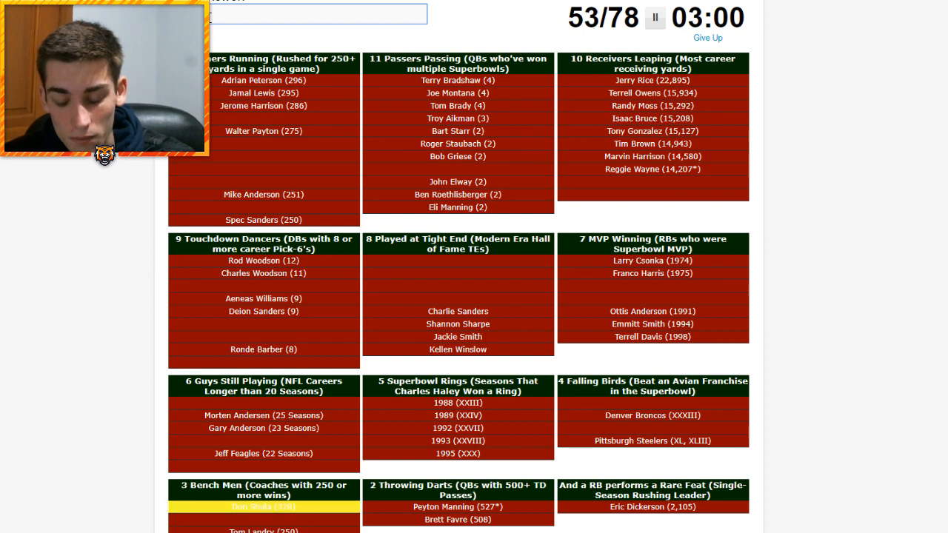
Enter Don Shula as a Bench Men coach.
type("Don Shula")
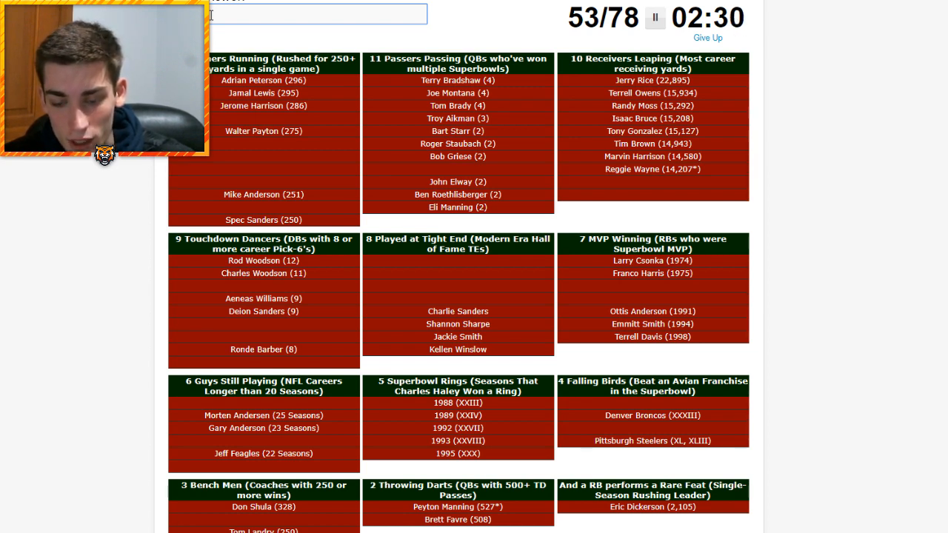
Enter 'New England Patriots' and 'Oakland Raiders' as answers, along with stray guesses.
type("k")
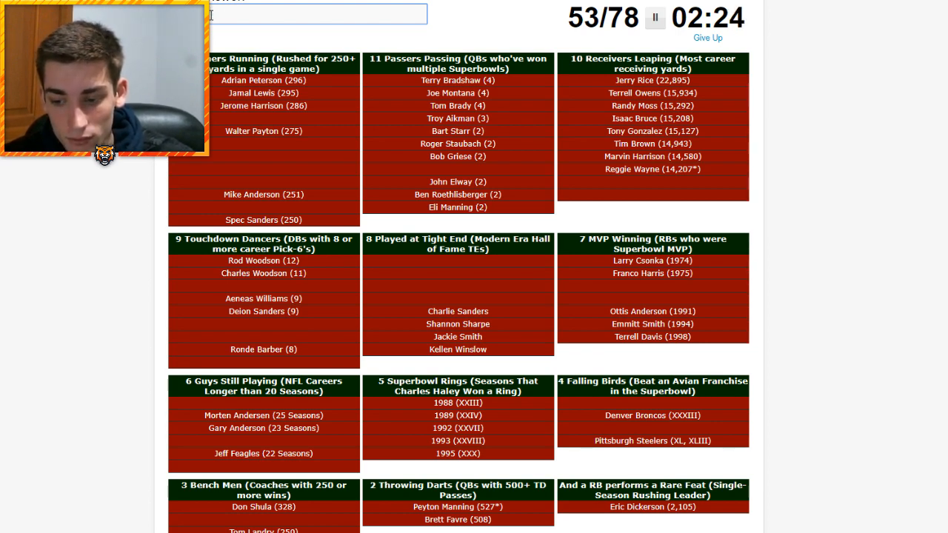
type("New England Patriots")
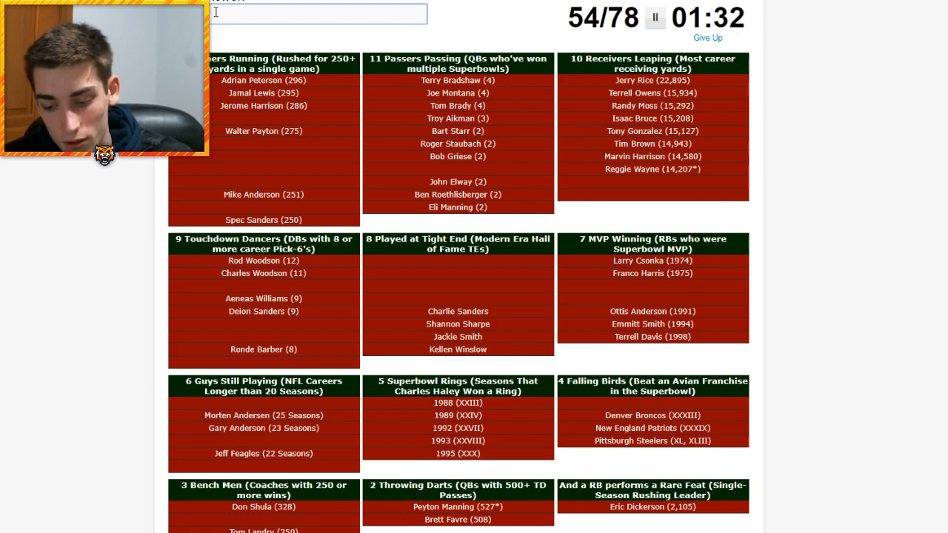
type("eer")
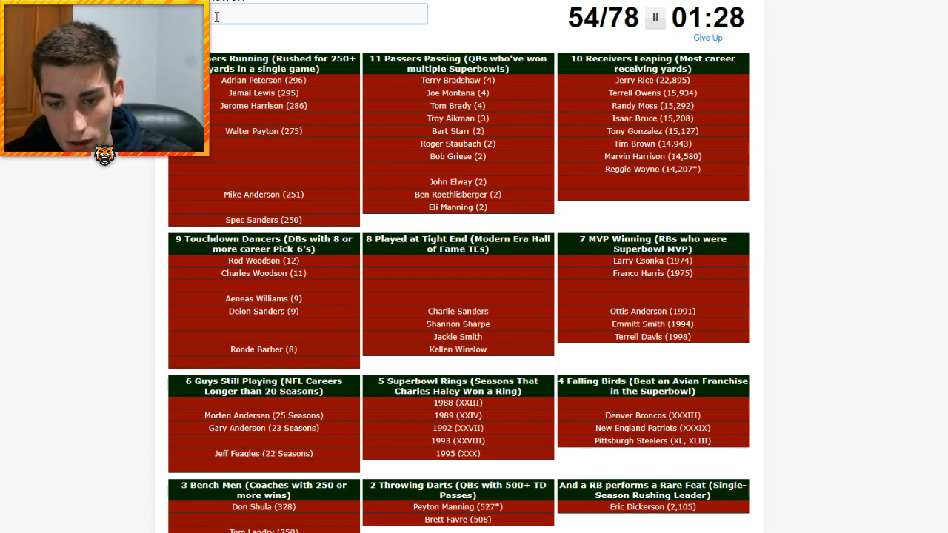
type("Oakland Raiders")
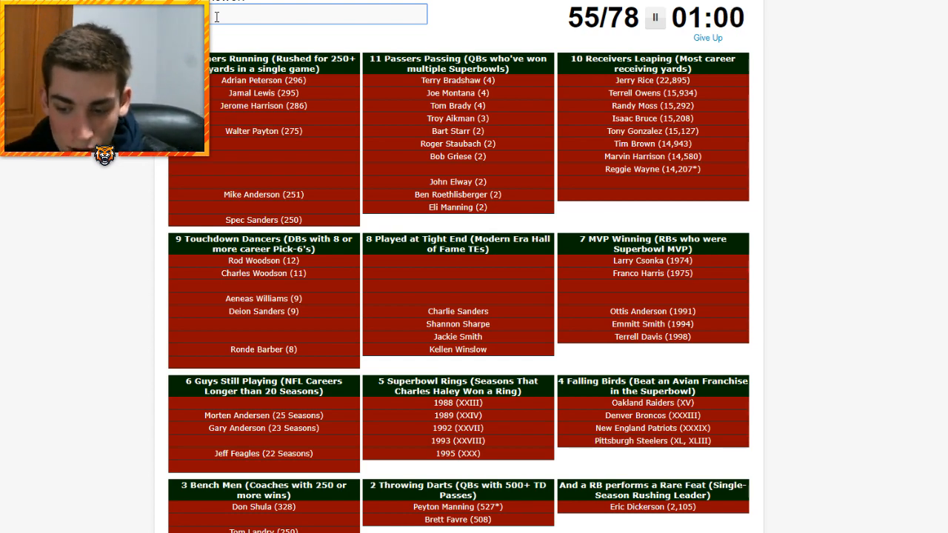
Try 'O.J. Simpson' as a final answer before the timer expires.
type("O.J. Simpson")
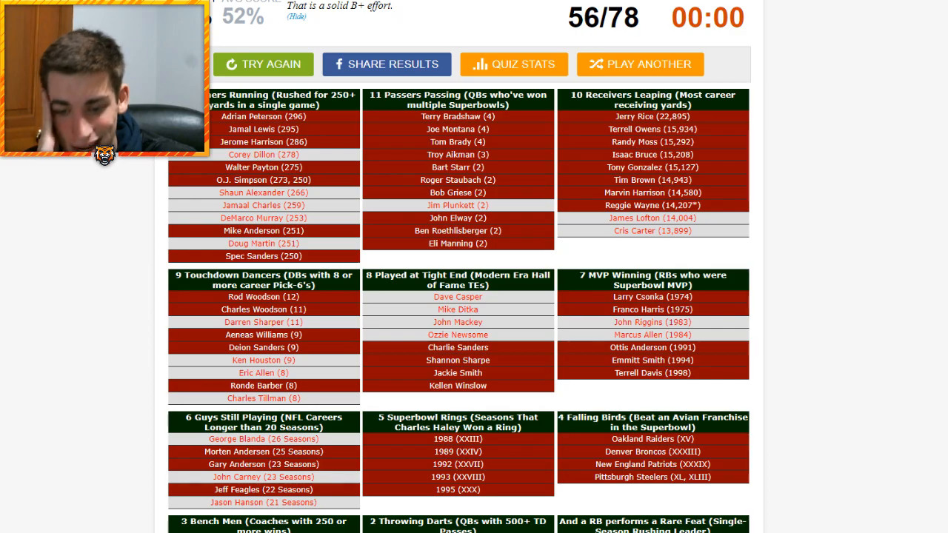
scroll("down", 3)
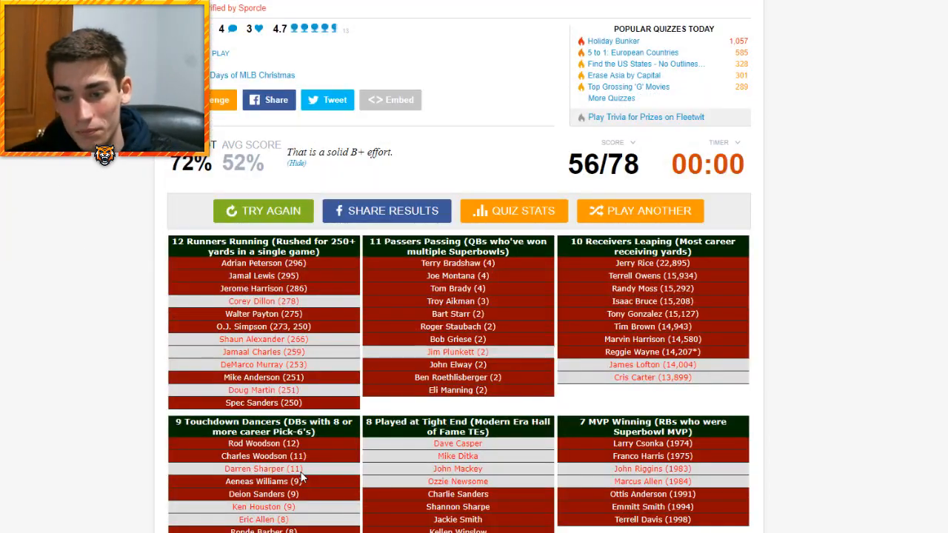
scroll("down", 3)
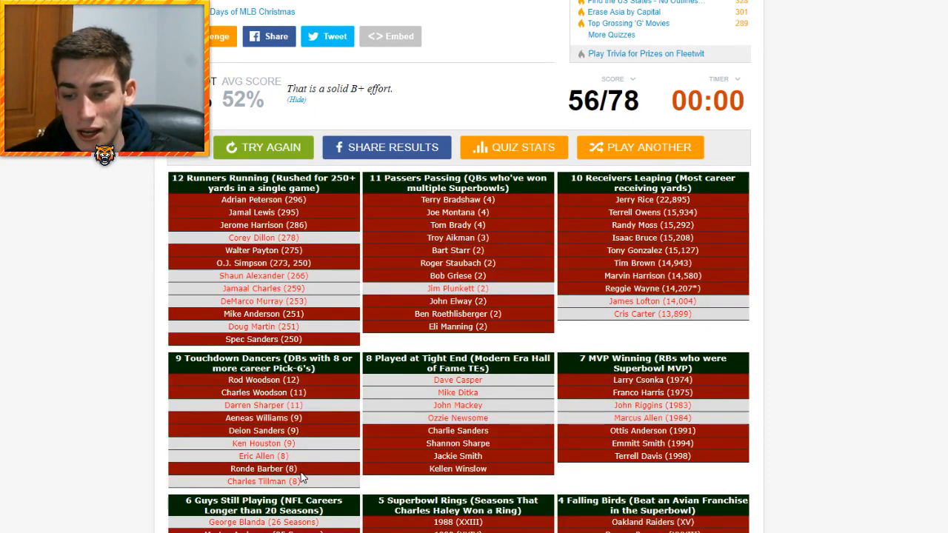
scroll("down", 3)
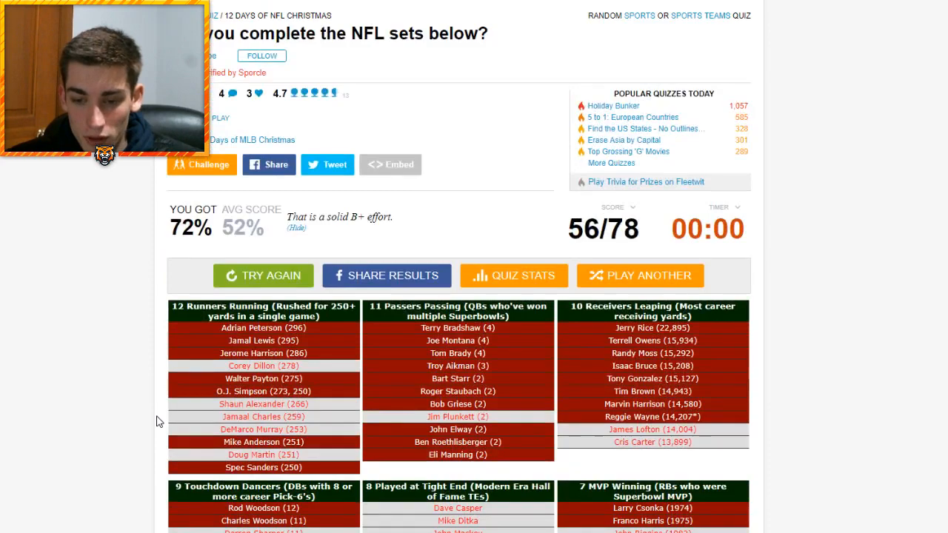
scroll("down", 3)
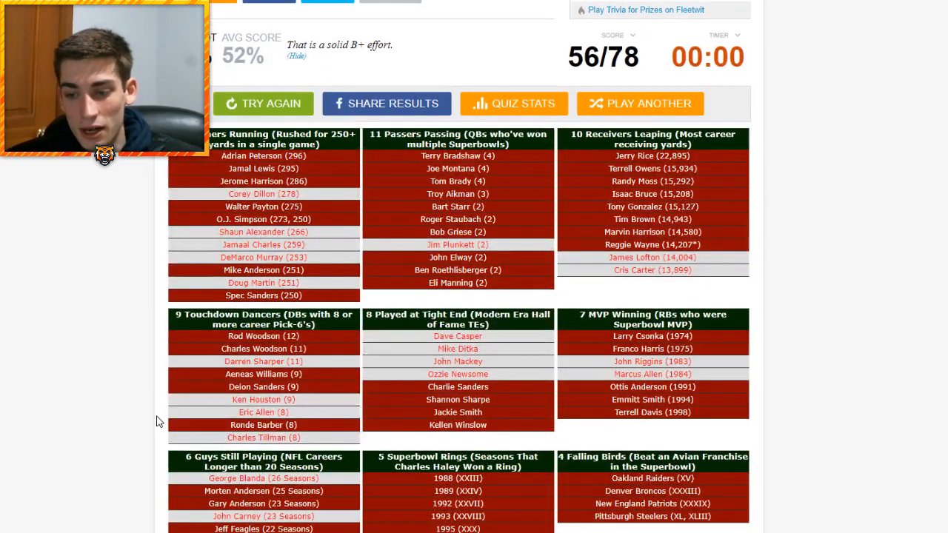
right_click(156, 420)
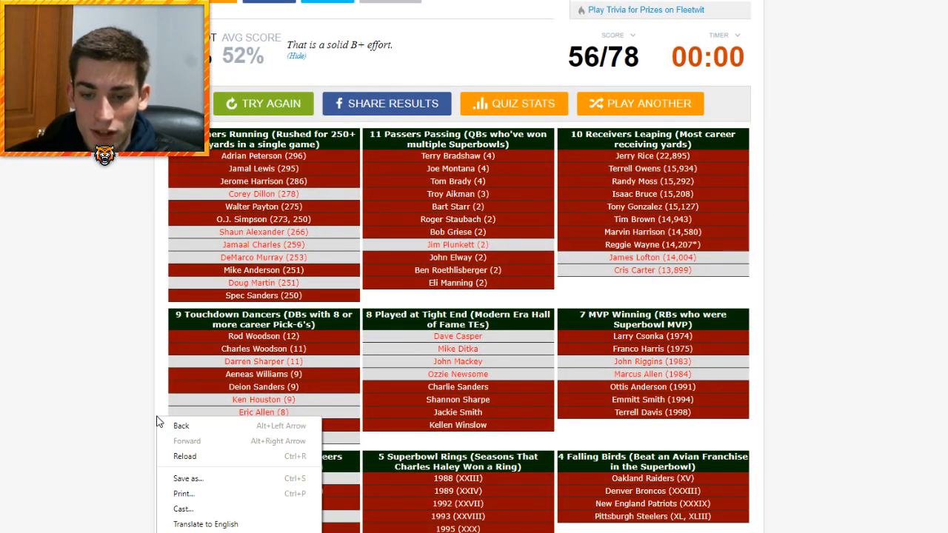